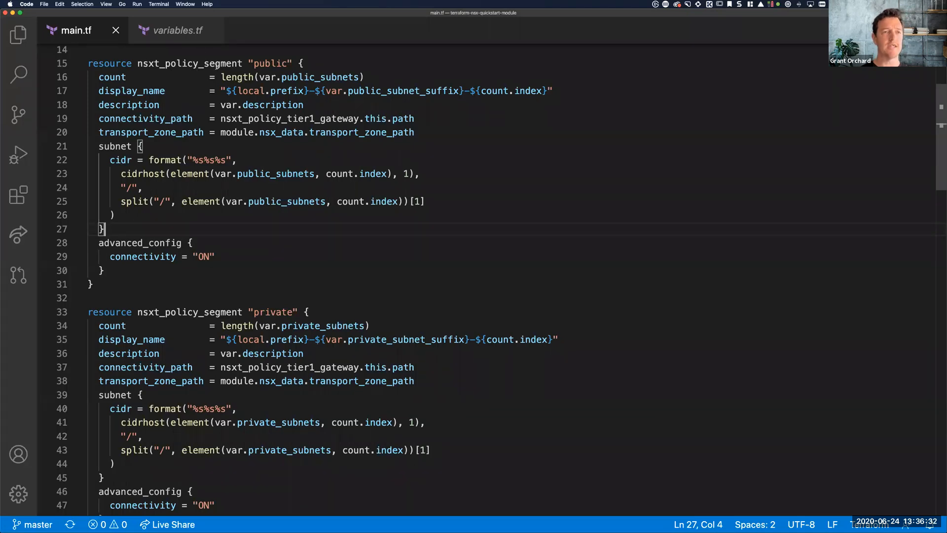
# Review the Terraform module's main.tf around transport_zone_path without leaving edits behind
pyautogui.doubleClick(265, 63)
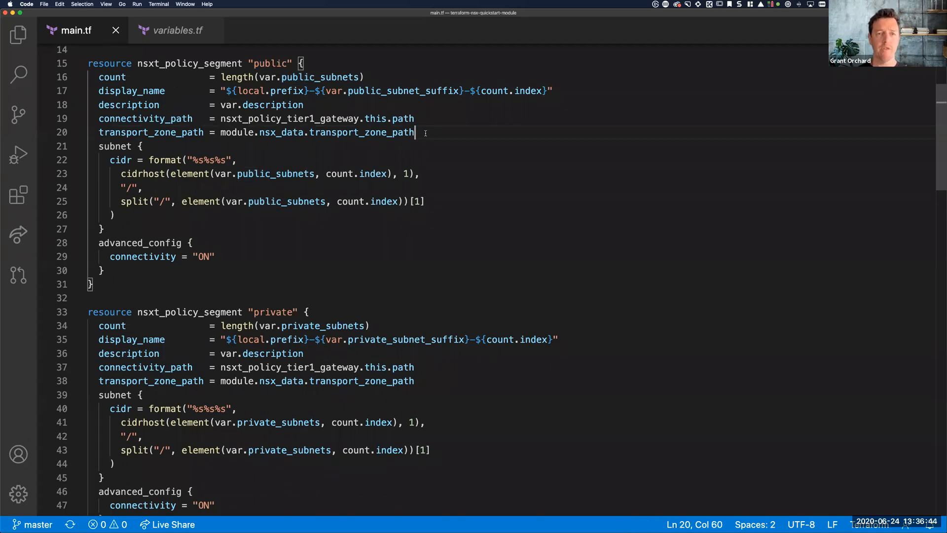
pyautogui.press('enter')
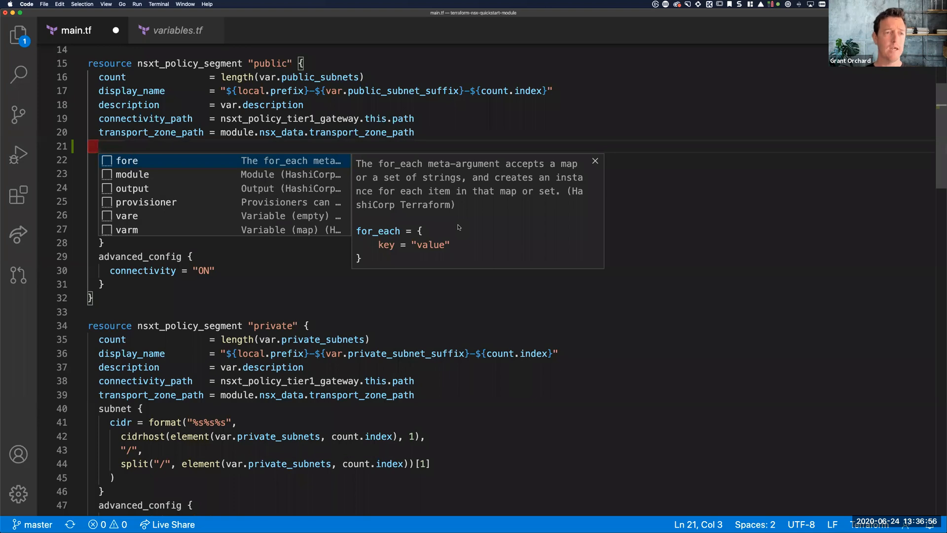
pyautogui.press('Down')
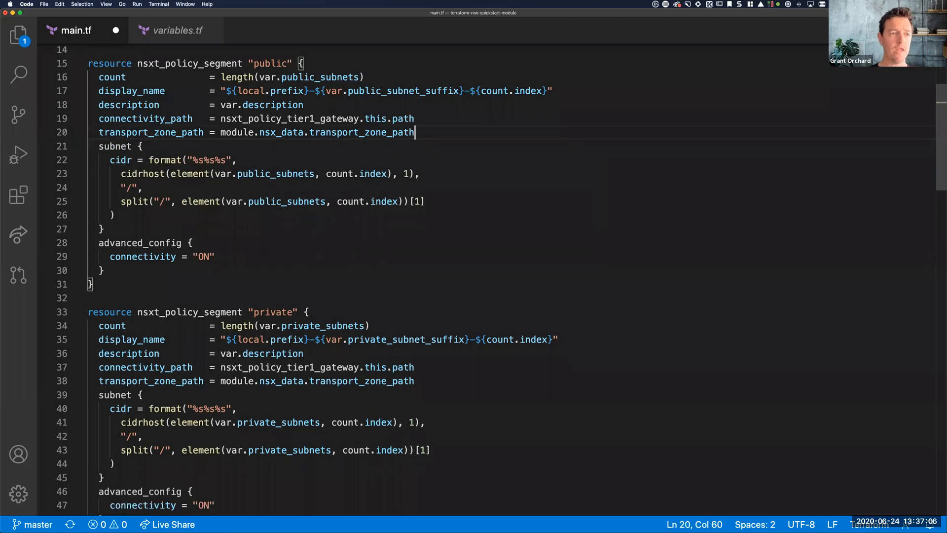
pyautogui.click(90, 284)
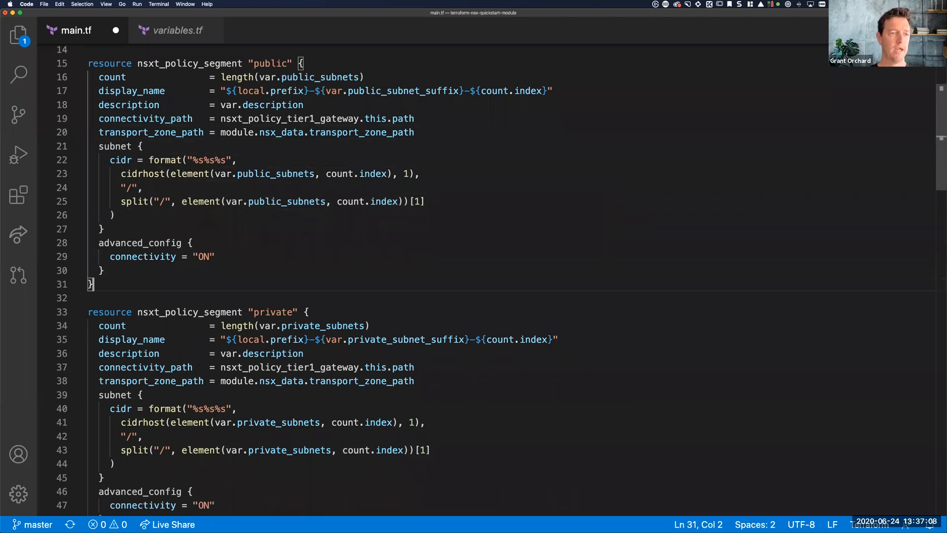
pyautogui.write('re')
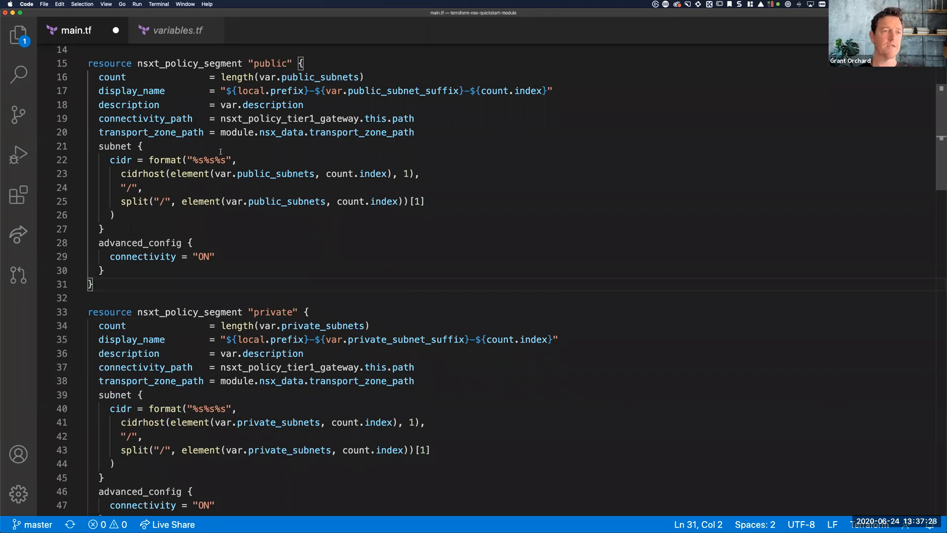
pyautogui.doubleClick(194, 64)
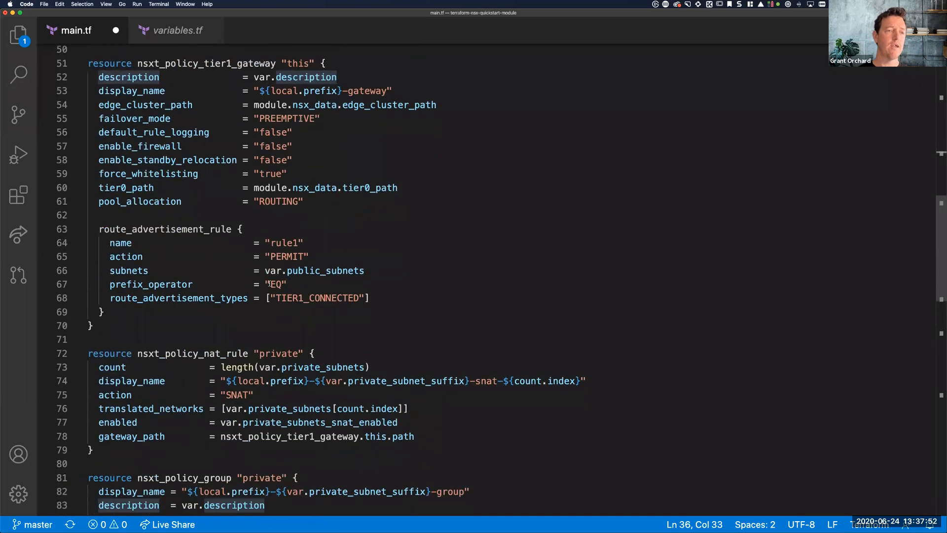
pyautogui.scroll(-3)
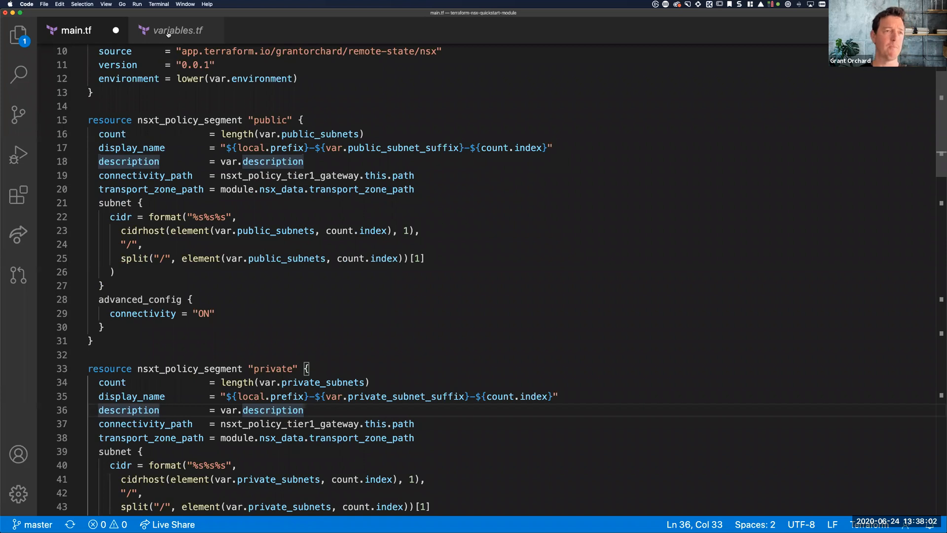
# Inspect the public_subnets variable's empty default list and its reference in main.tf's count
pyautogui.click(177, 31)
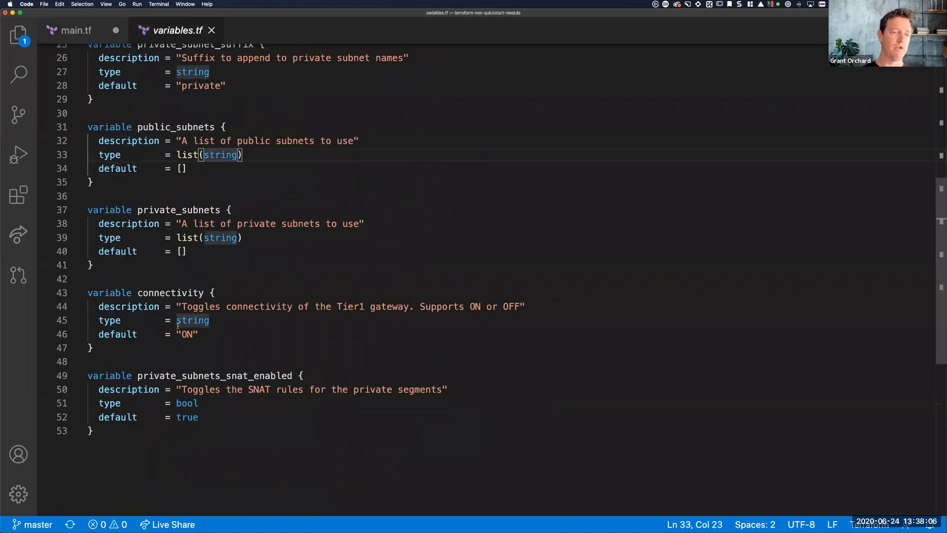
pyautogui.moveTo(88, 224); pyautogui.dragTo(91, 265)
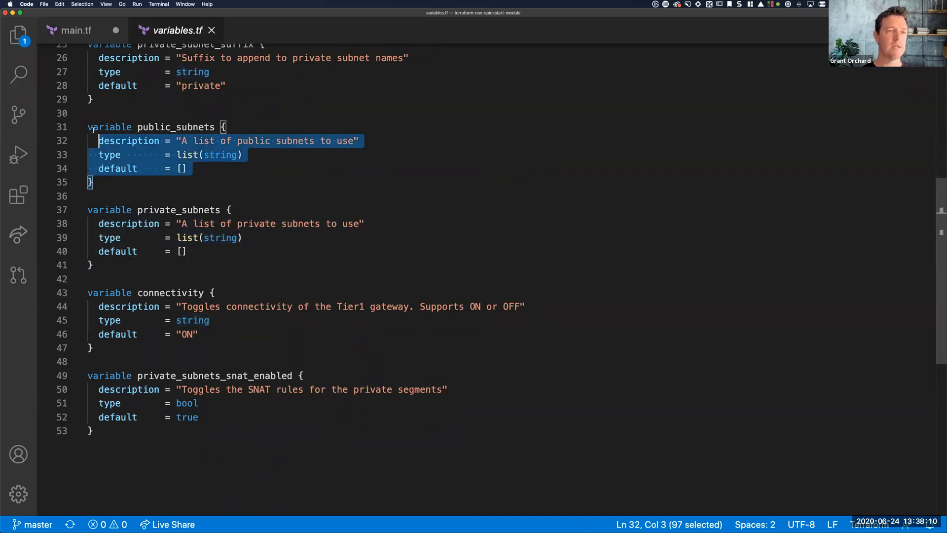
pyautogui.click(181, 168)
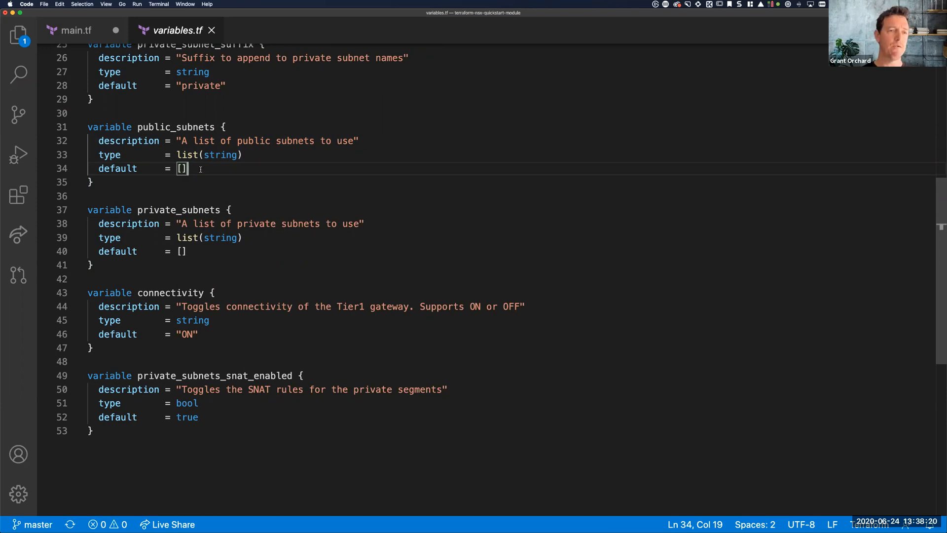
pyautogui.doubleClick(179, 169)
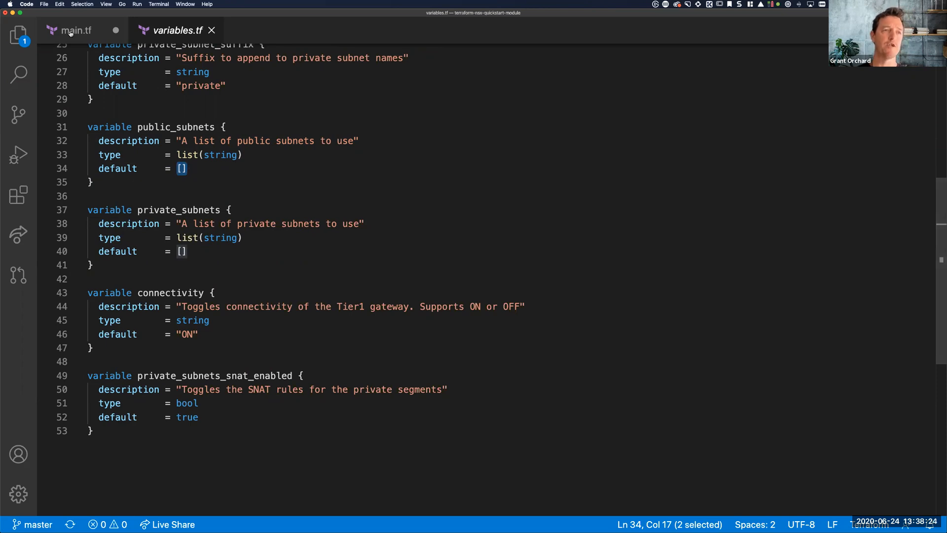
pyautogui.click(76, 31)
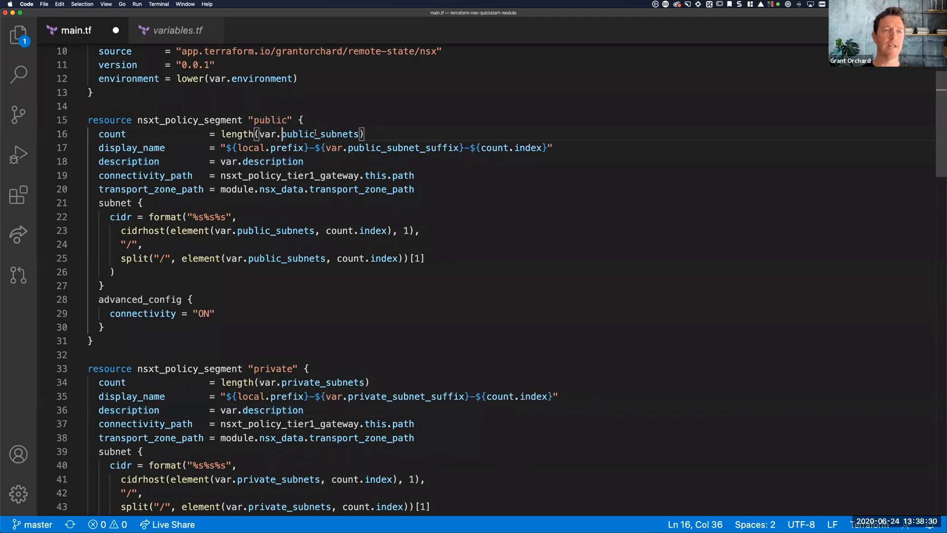
pyautogui.doubleClick(320, 133)
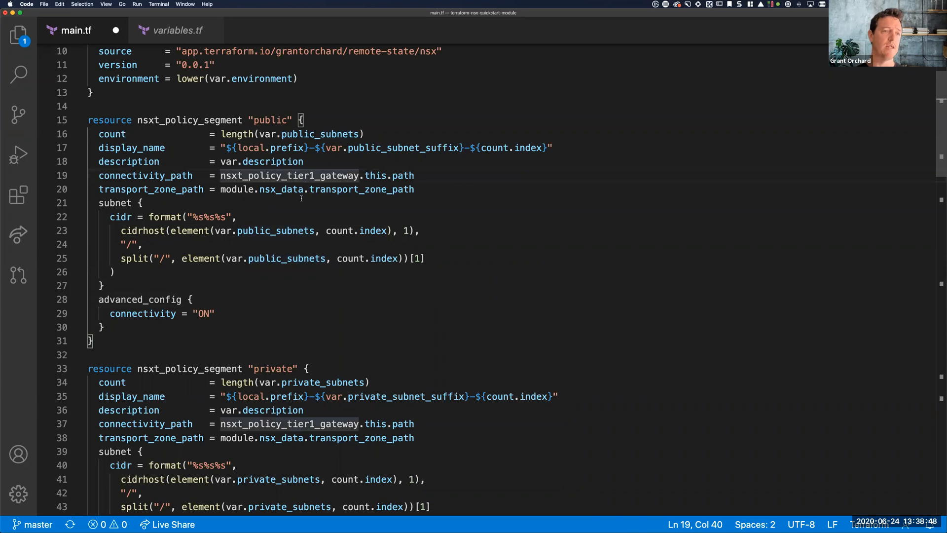
pyautogui.scroll(-3)
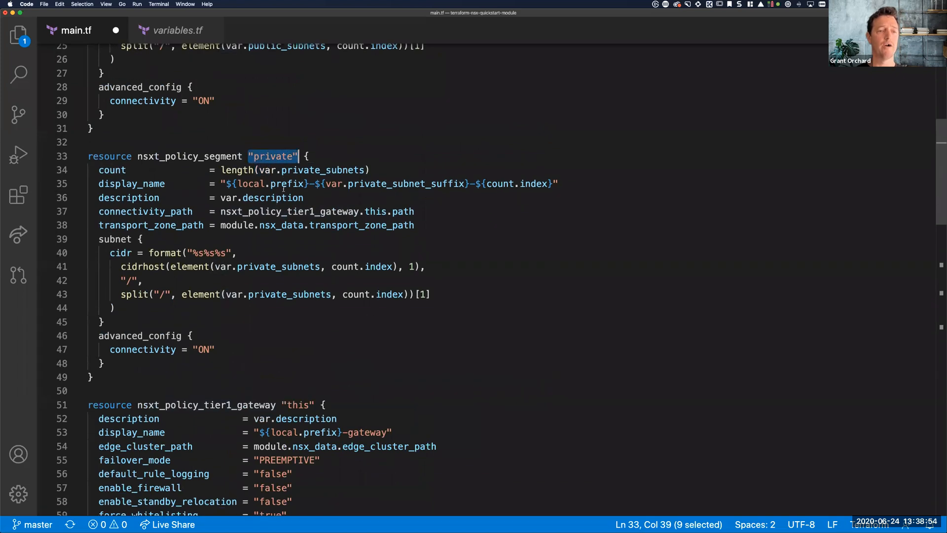
pyautogui.scroll(-3)
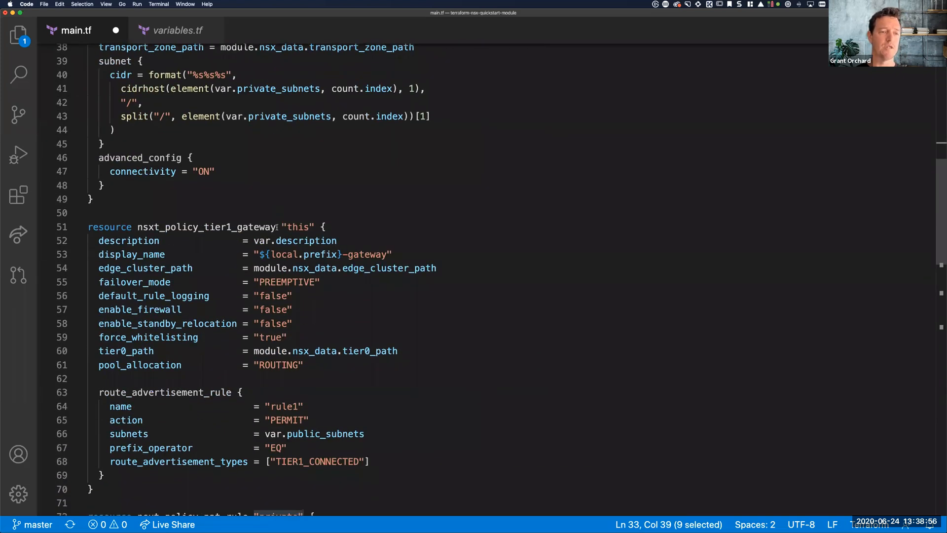
pyautogui.scroll(-3)
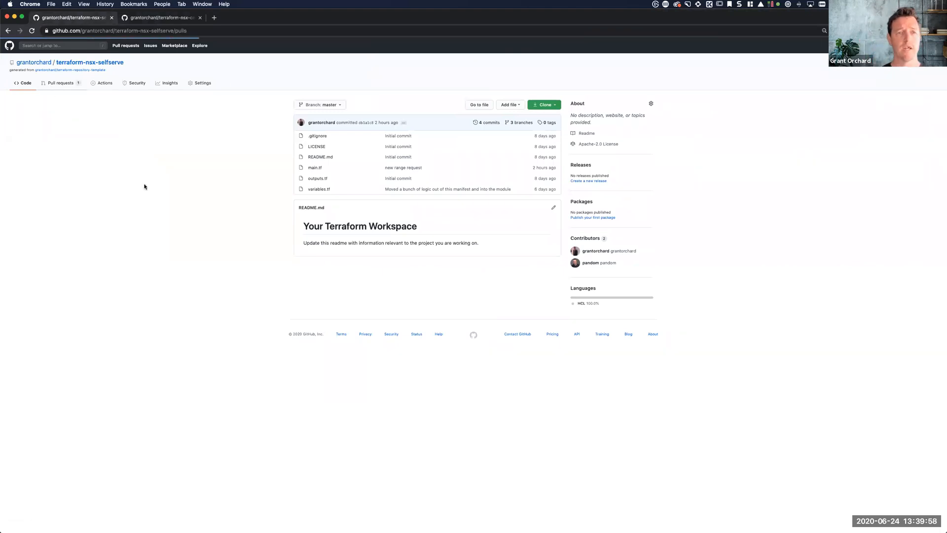
# Open pull request 'Fixes issue 1523' from the terraform-nsx-selfserve pull requests list
pyautogui.click(60, 83)
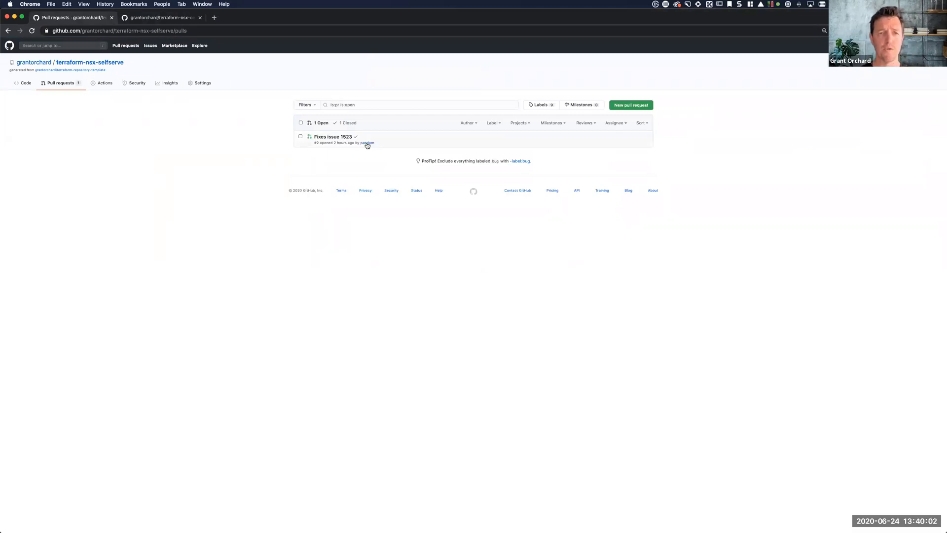
pyautogui.click(333, 136)
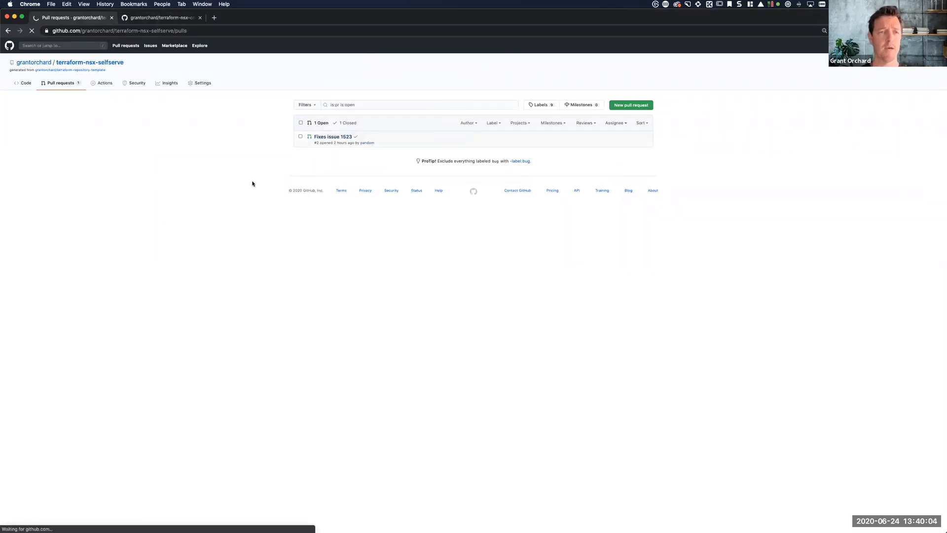
pyautogui.click(332, 136)
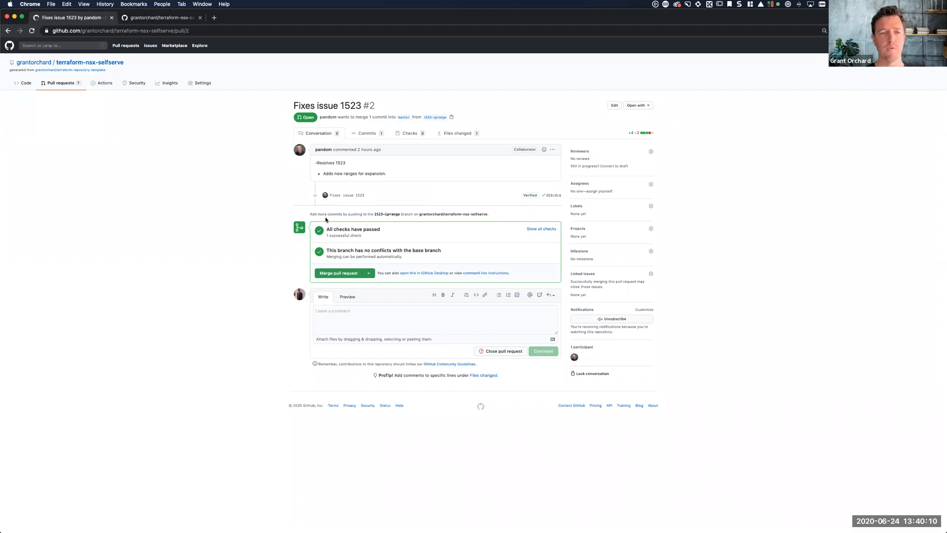
pyautogui.moveTo(258, 184)
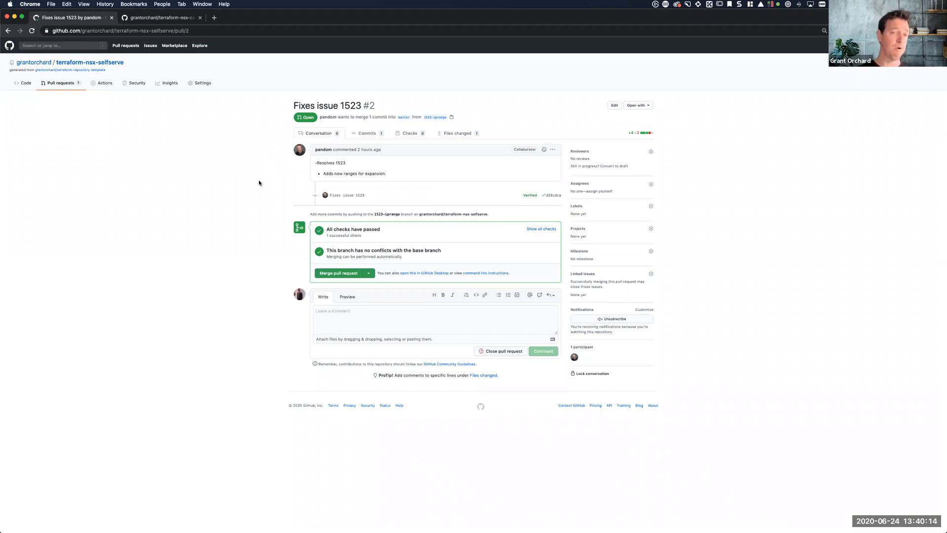
pyautogui.moveTo(317, 290)
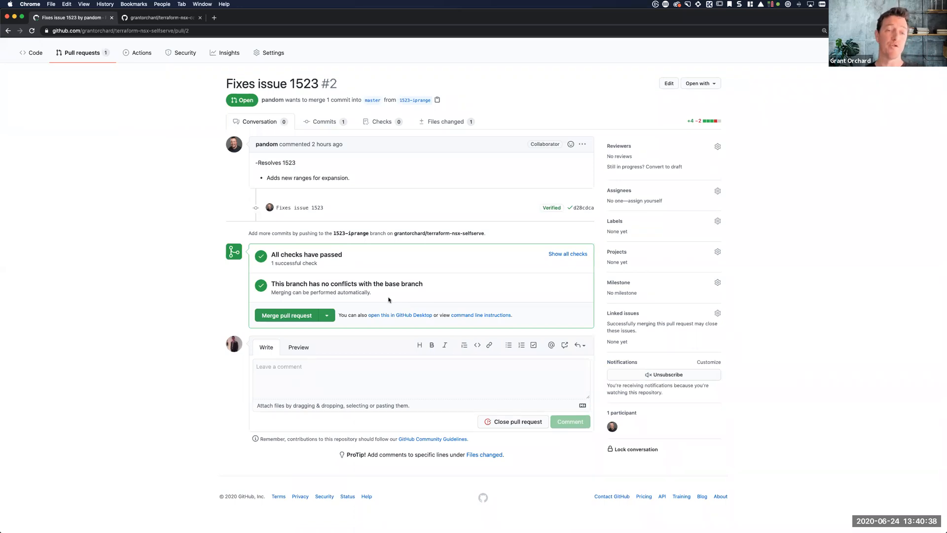
pyautogui.moveTo(541, 261)
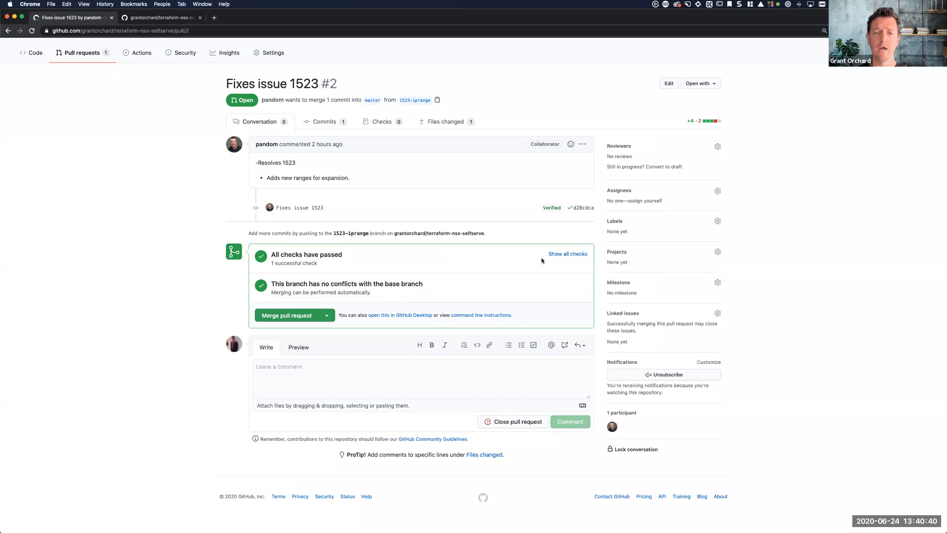
# Expand the status checks to reveal the passed Terraform Cloud plan check
pyautogui.click(566, 254)
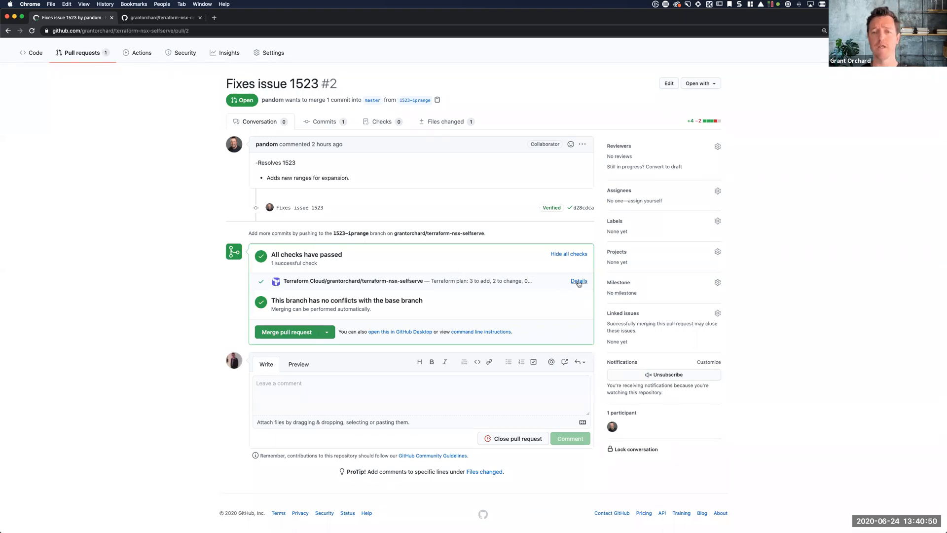
pyautogui.moveTo(528, 277)
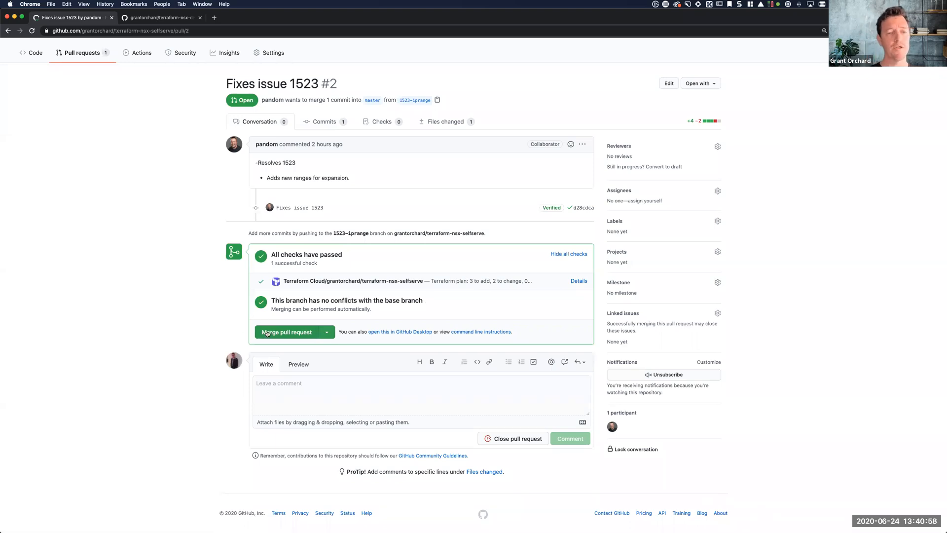
# Merge the pull request into master with the comment 'Burkey's change'
pyautogui.click(286, 332)
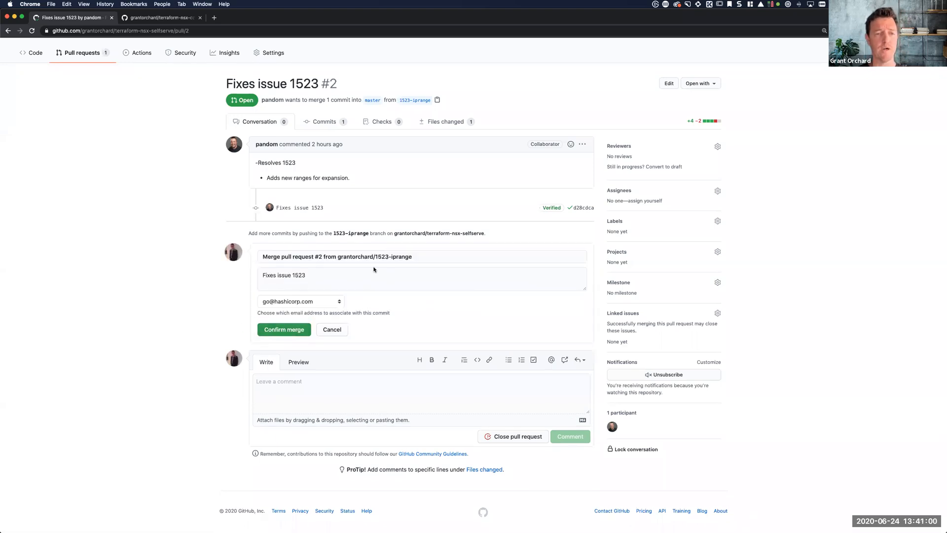
pyautogui.click(421, 392)
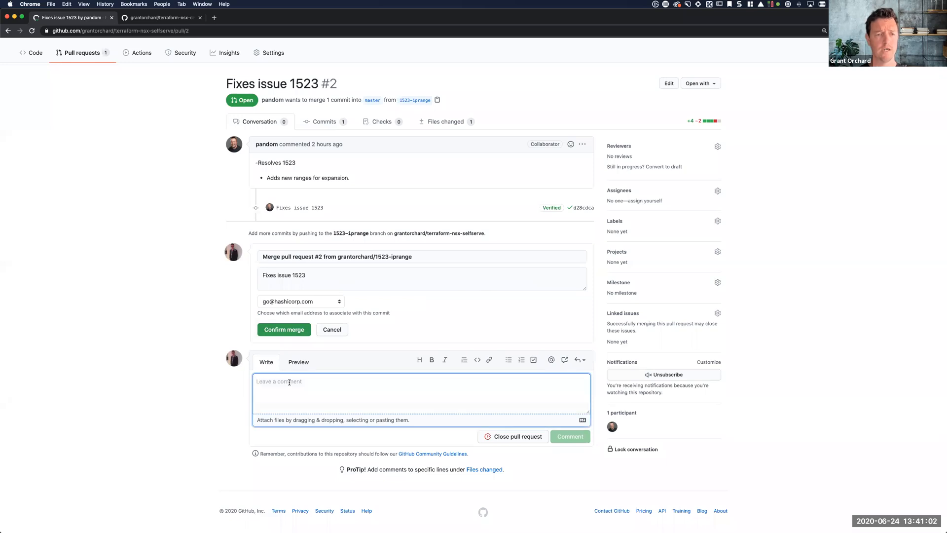
pyautogui.write("Burkey's c")
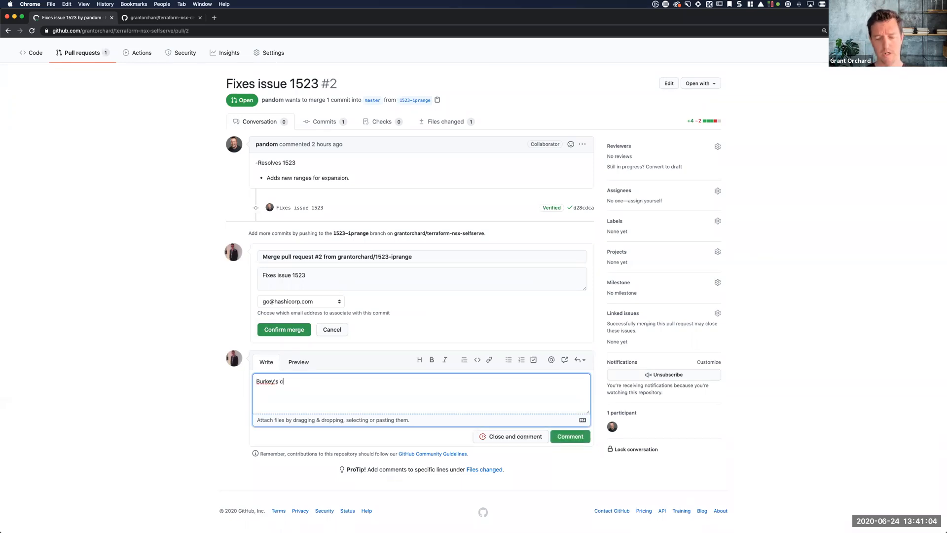
pyautogui.write('hange')
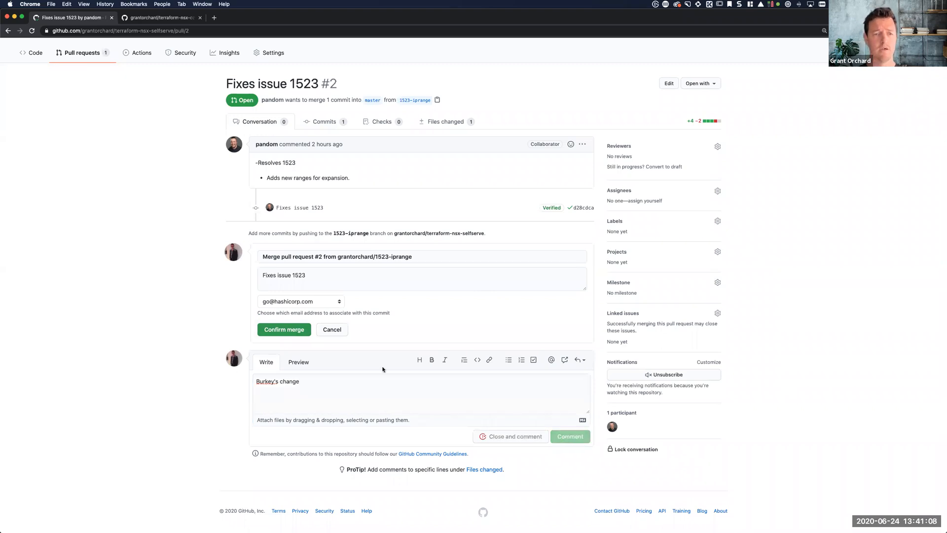
pyautogui.click(283, 330)
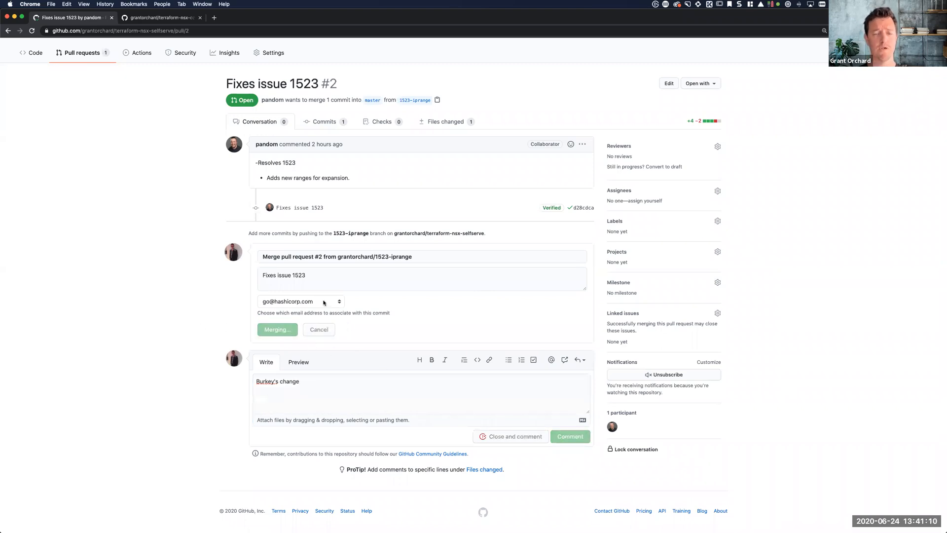
pyautogui.click(568, 436)
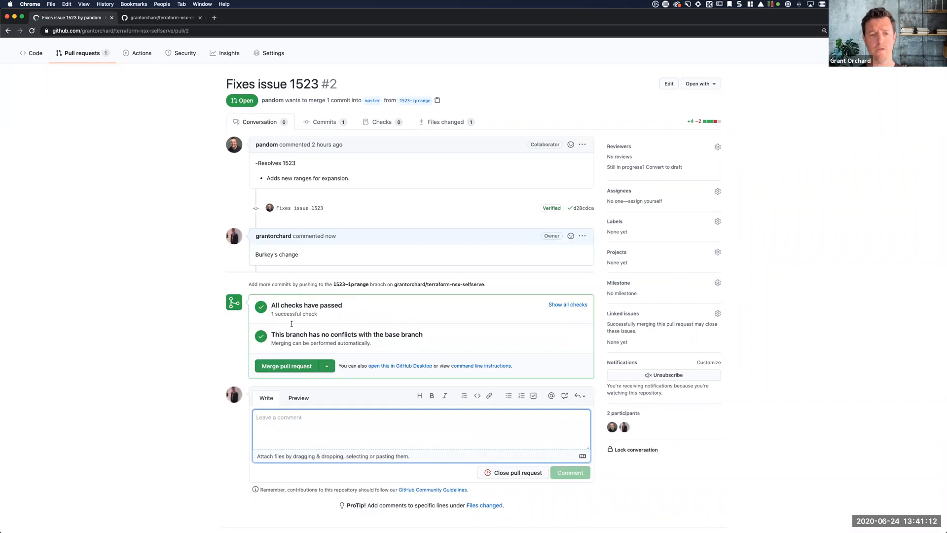
pyautogui.click(287, 365)
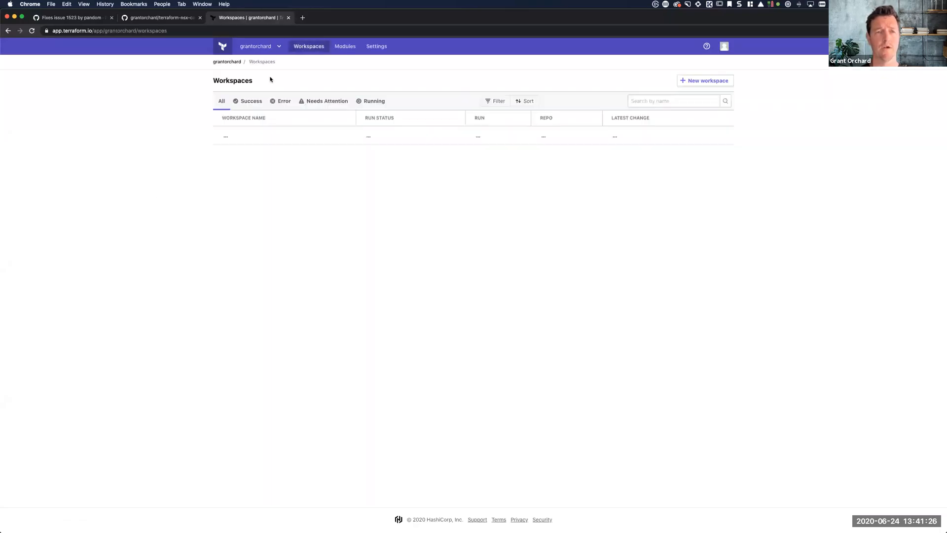
# Sort workspaces by Run started and open the terraform-nsx-selfserve workspace
pyautogui.click(555, 101)
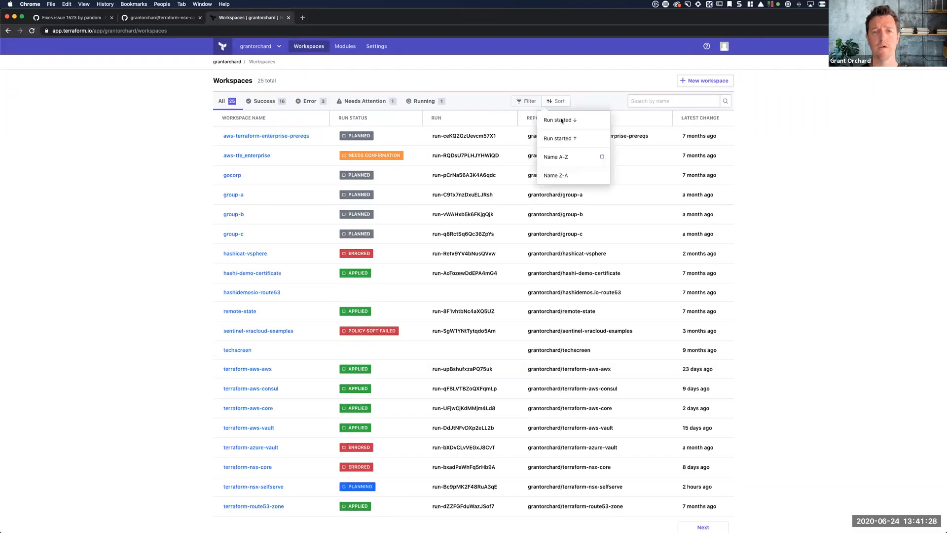
pyautogui.click(557, 119)
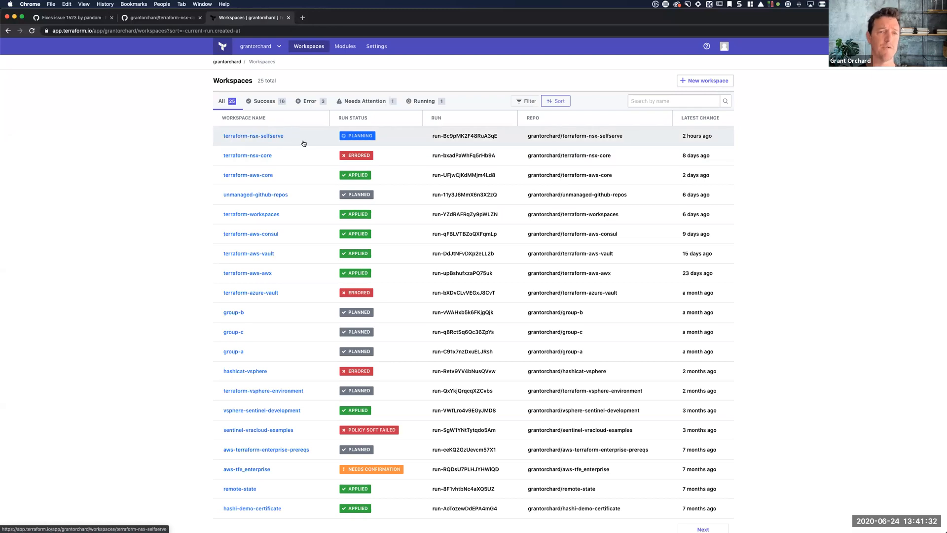
pyautogui.click(253, 135)
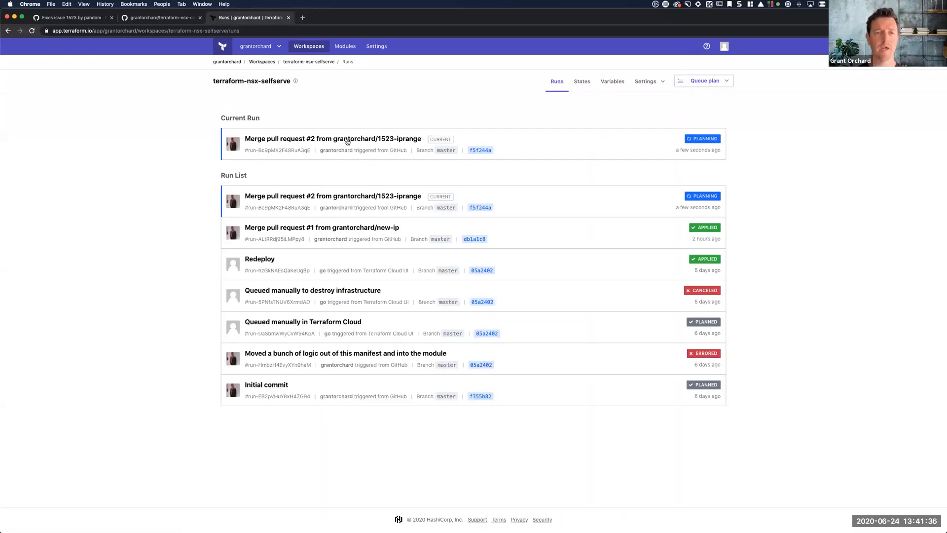
# Open the Merge pull request #2 run and read through its finished plan log
pyautogui.click(333, 138)
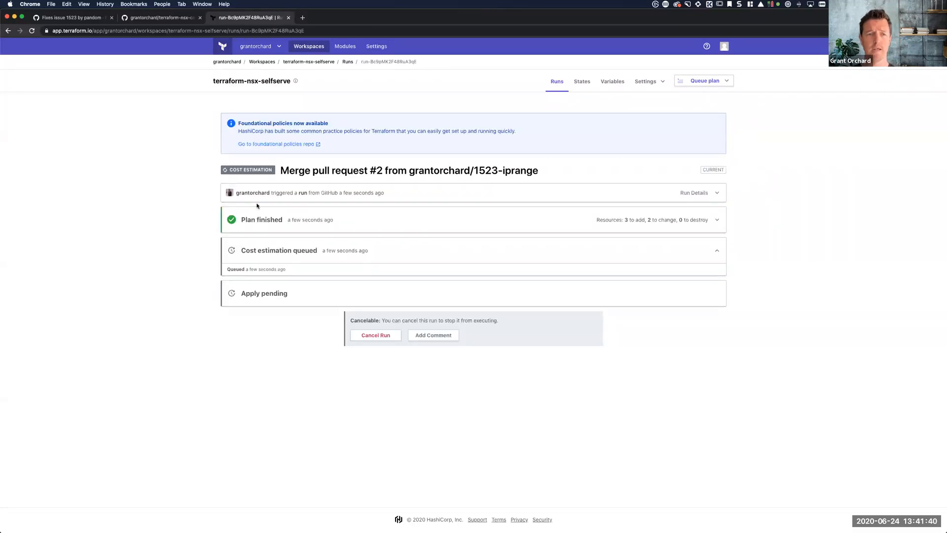
pyautogui.click(261, 219)
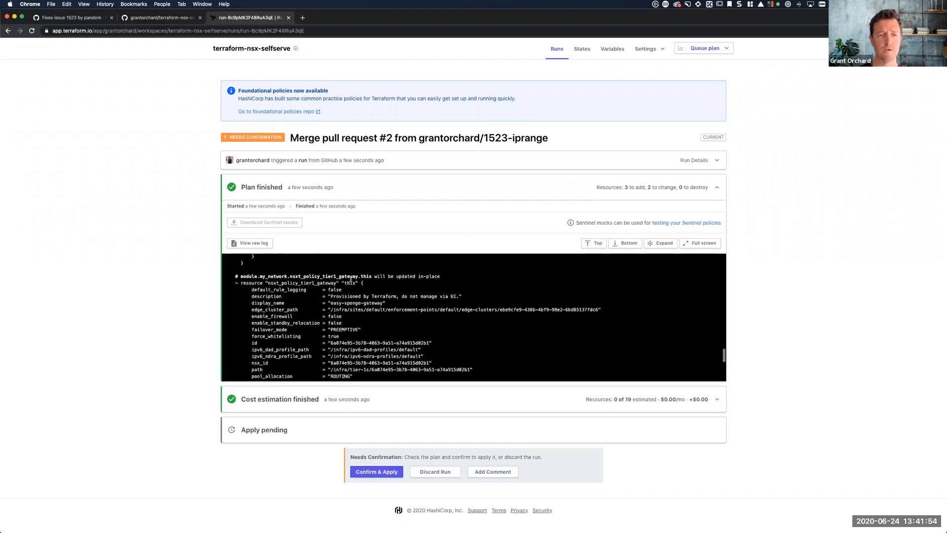
pyautogui.scroll(-3)
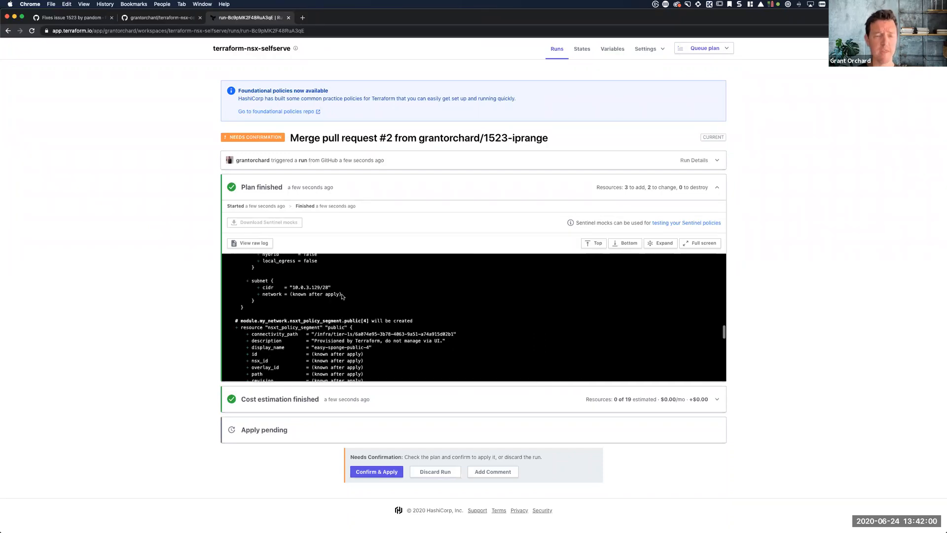
pyautogui.scroll(-3)
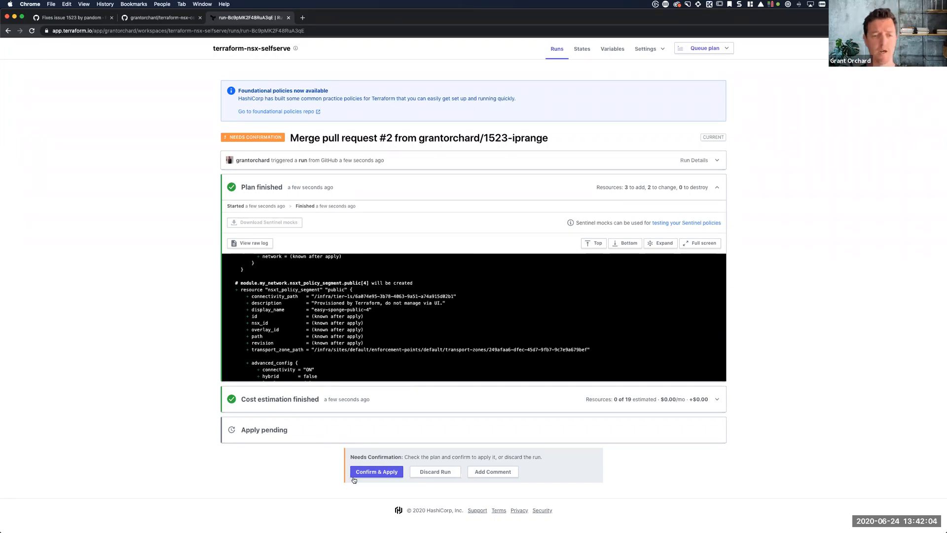
# Confirm and apply the run with the comment 'YOLO'
pyautogui.click(376, 471)
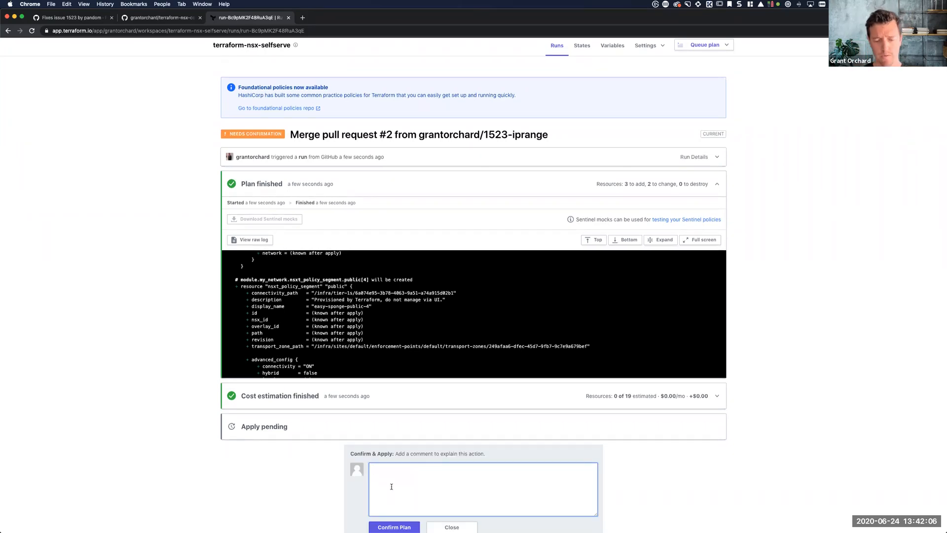
pyautogui.write('YOLO')
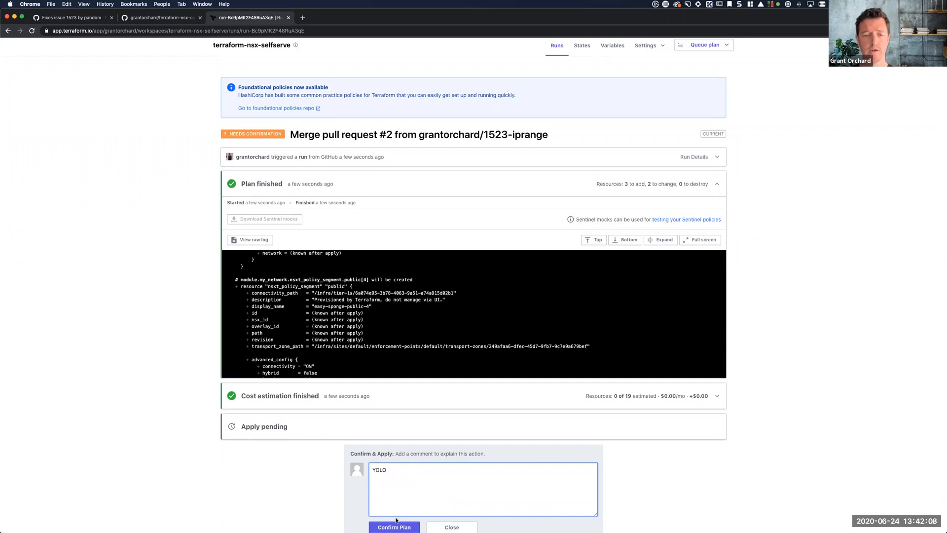
pyautogui.click(393, 527)
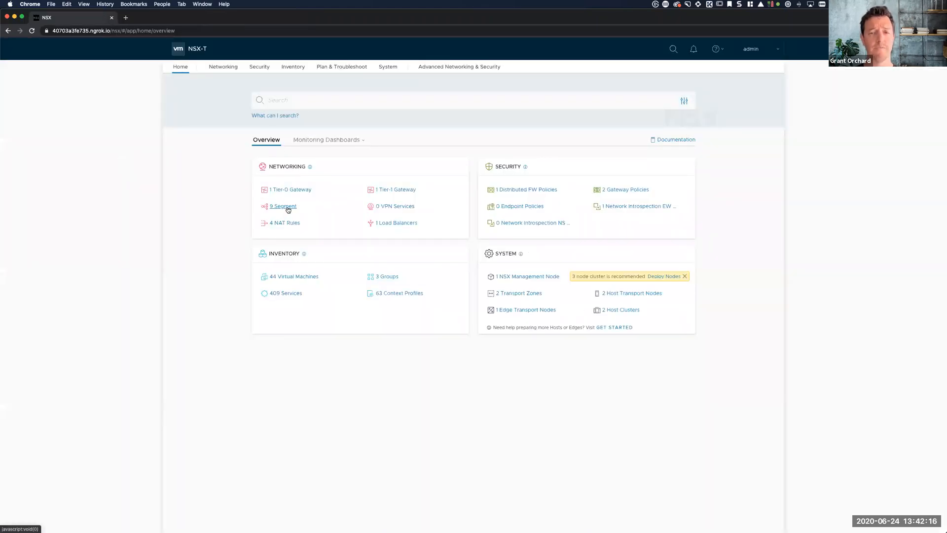
# Open the NSX-T segments list and refresh it to show nine segments up
pyautogui.click(283, 206)
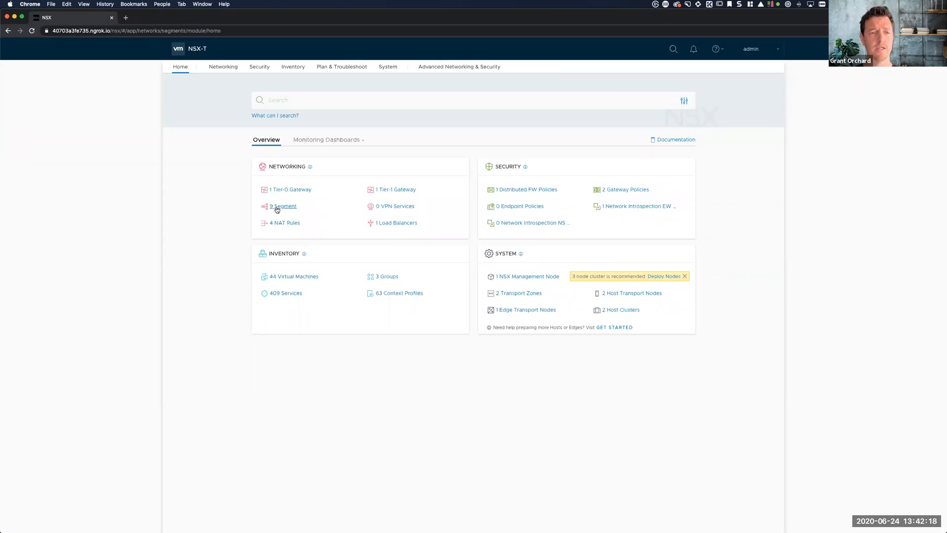
pyautogui.click(284, 206)
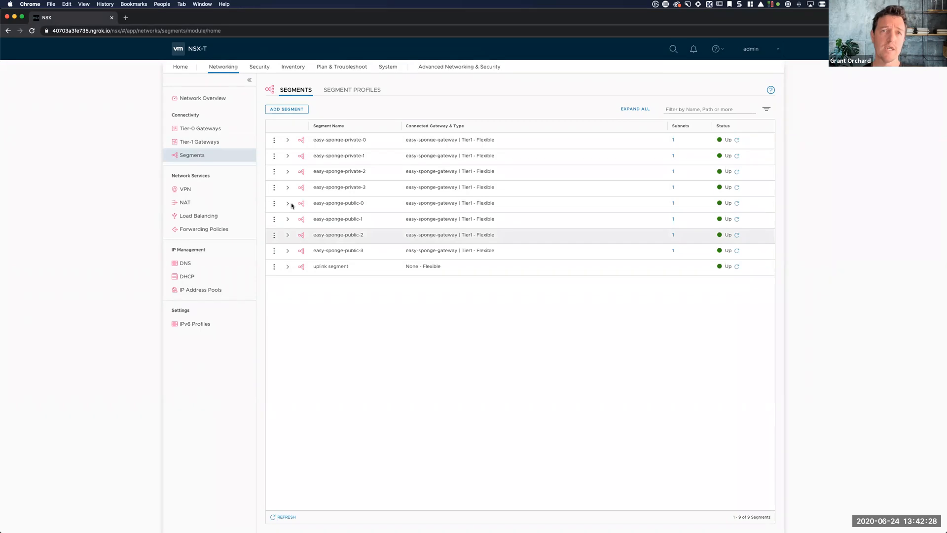
pyautogui.moveTo(309, 242)
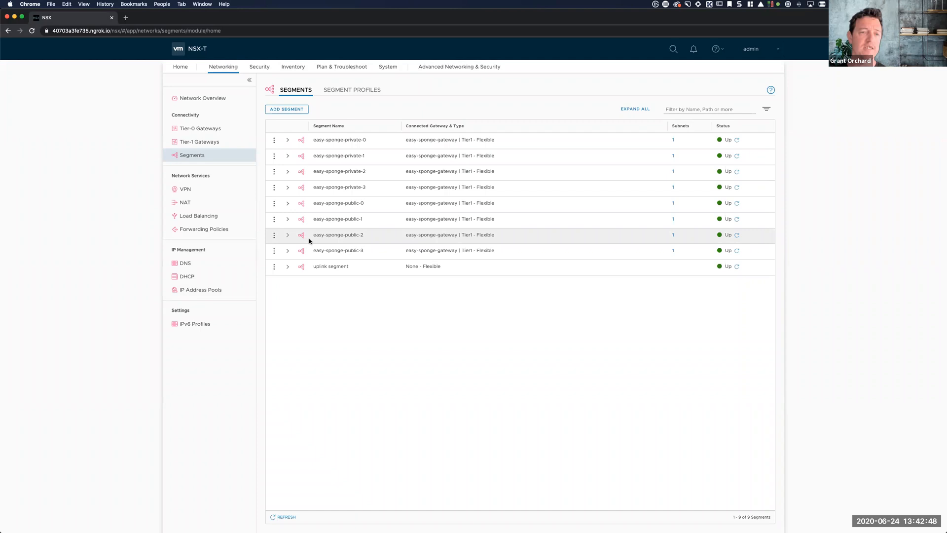
pyautogui.moveTo(314, 228)
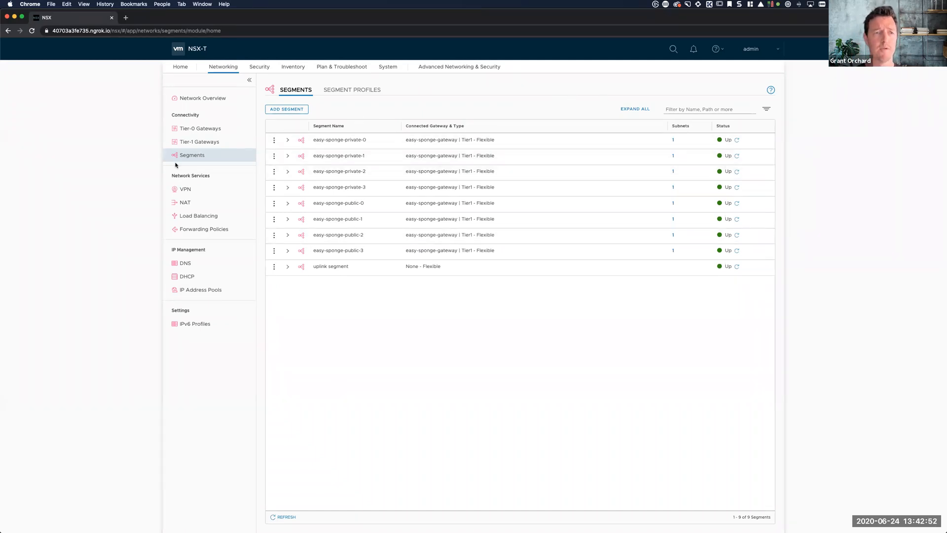
pyautogui.click(285, 515)
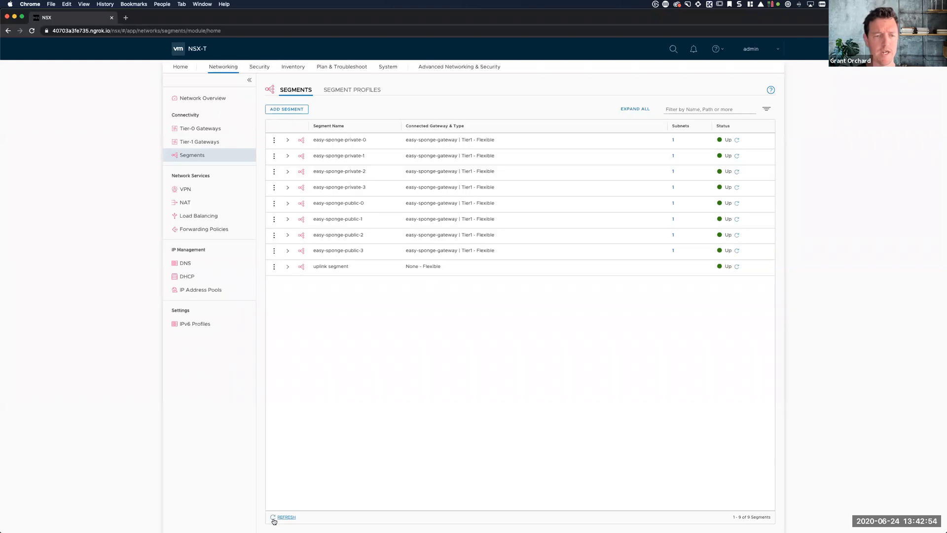
pyautogui.click(286, 516)
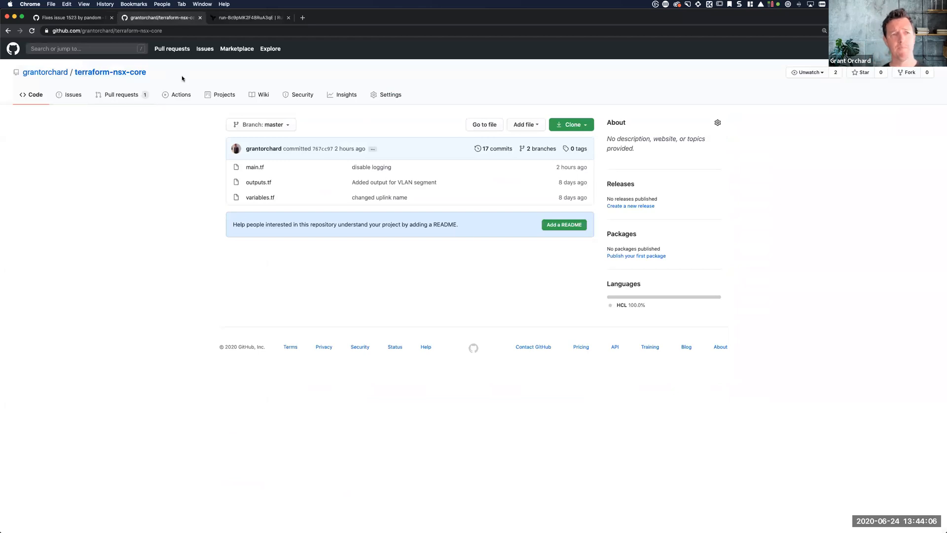
pyautogui.moveTo(222, 170)
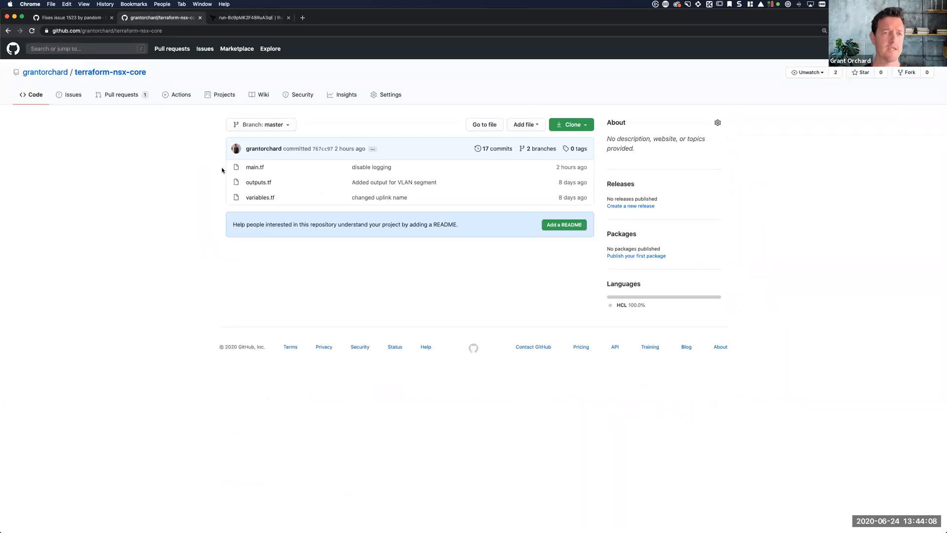
# Read main.tf: uplink VLAN segment, tier0 gateway, uplink interface and default static route
pyautogui.click(254, 167)
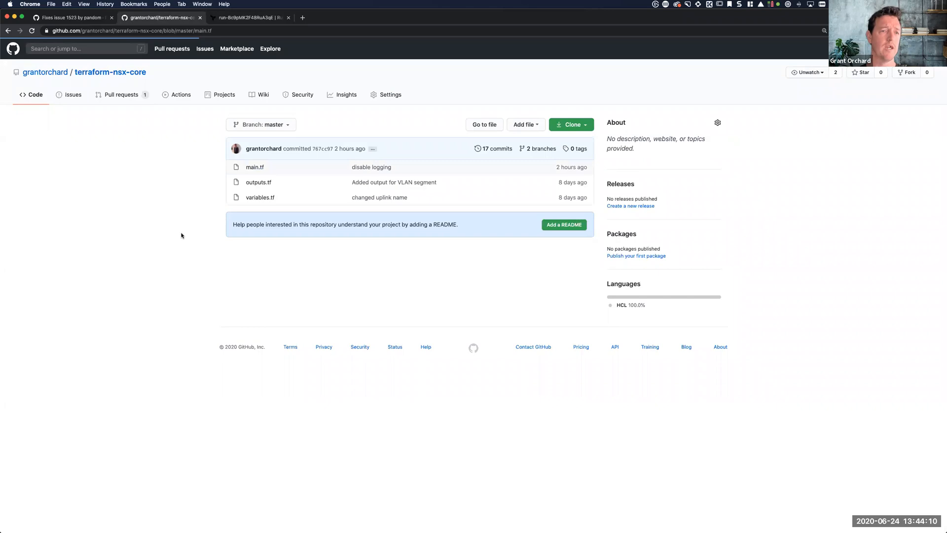
pyautogui.click(253, 167)
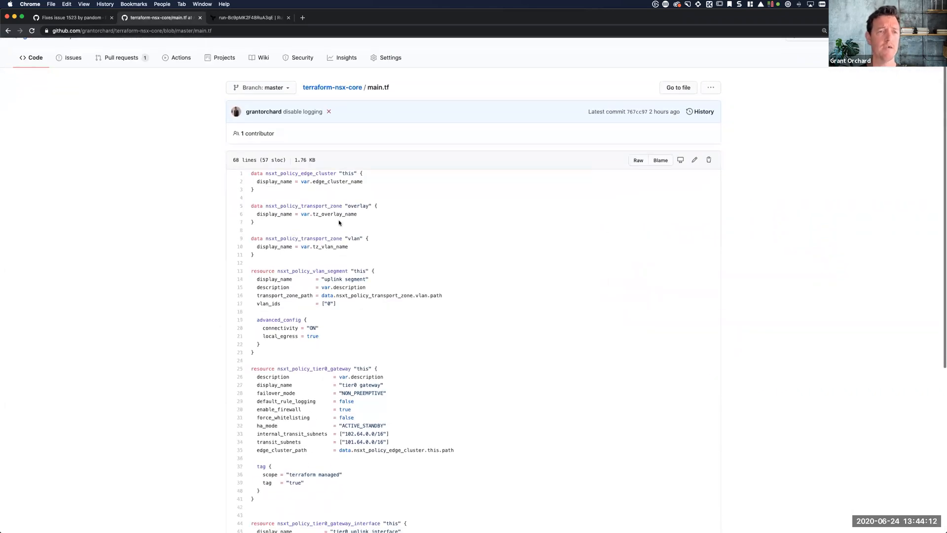
pyautogui.scroll(-3)
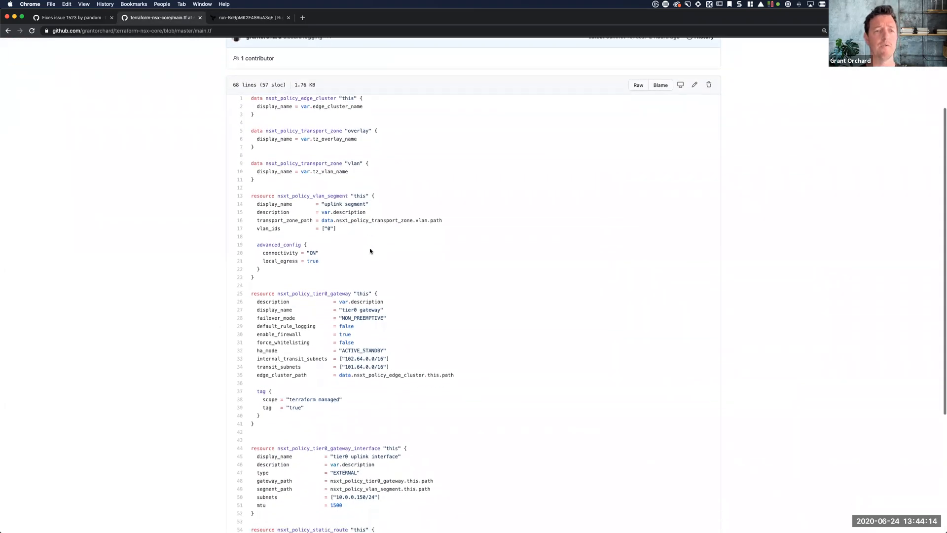
pyautogui.scroll(-3)
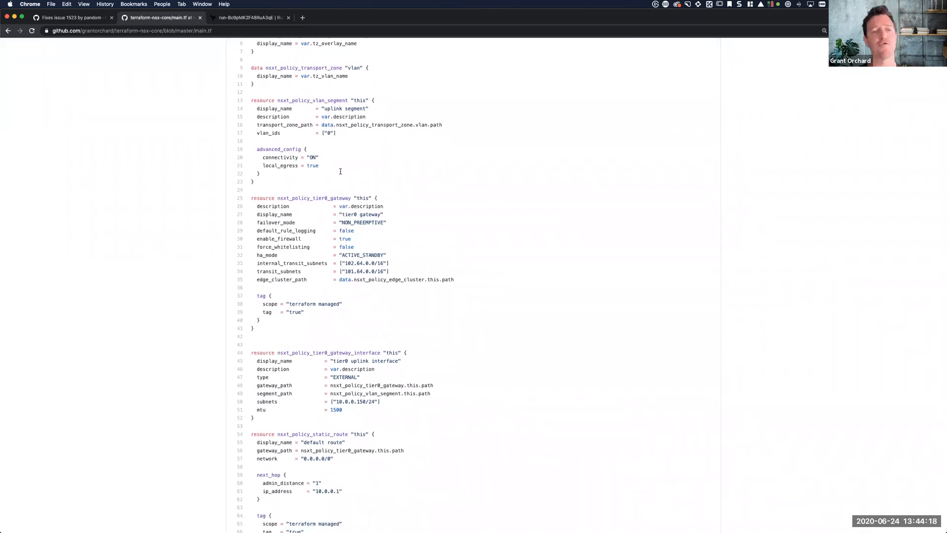
pyautogui.moveTo(334, 206)
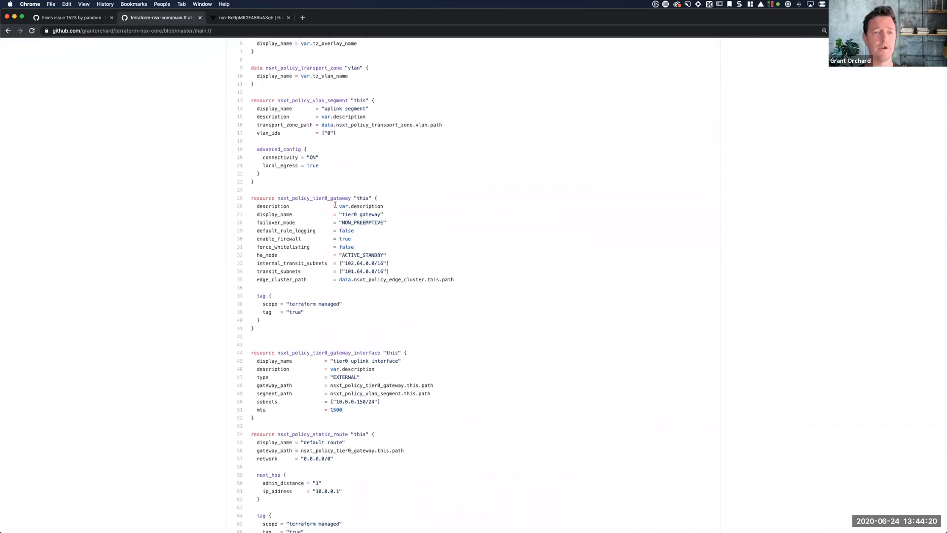
pyautogui.scroll(-3)
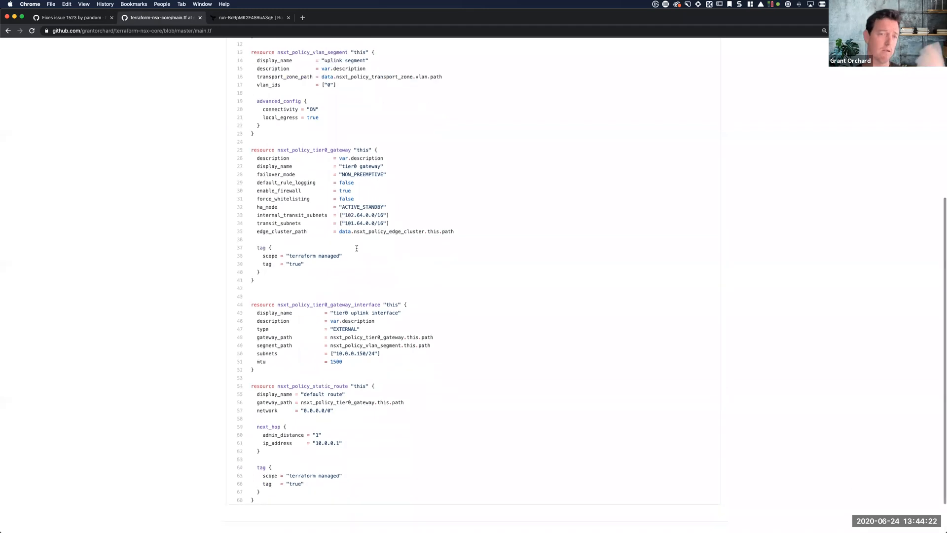
pyautogui.scroll(-3)
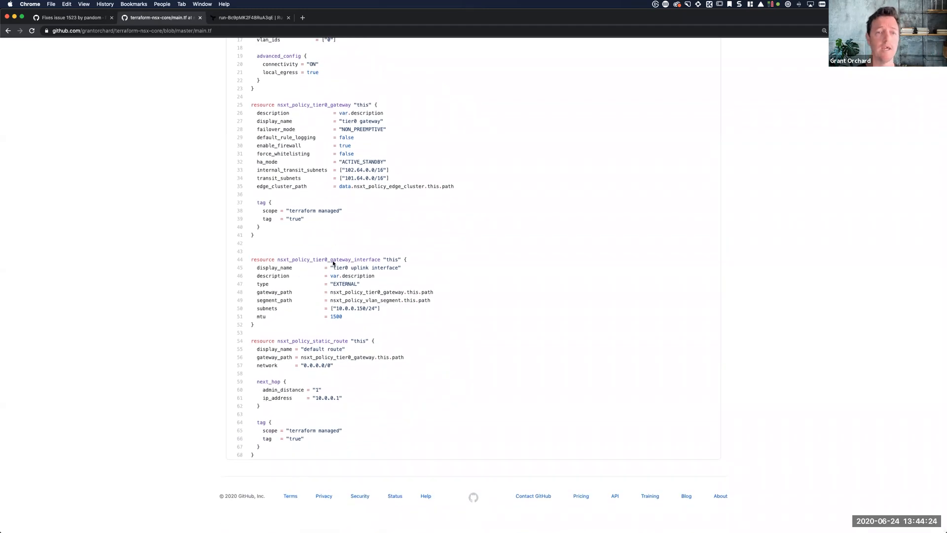
pyautogui.moveTo(340, 368)
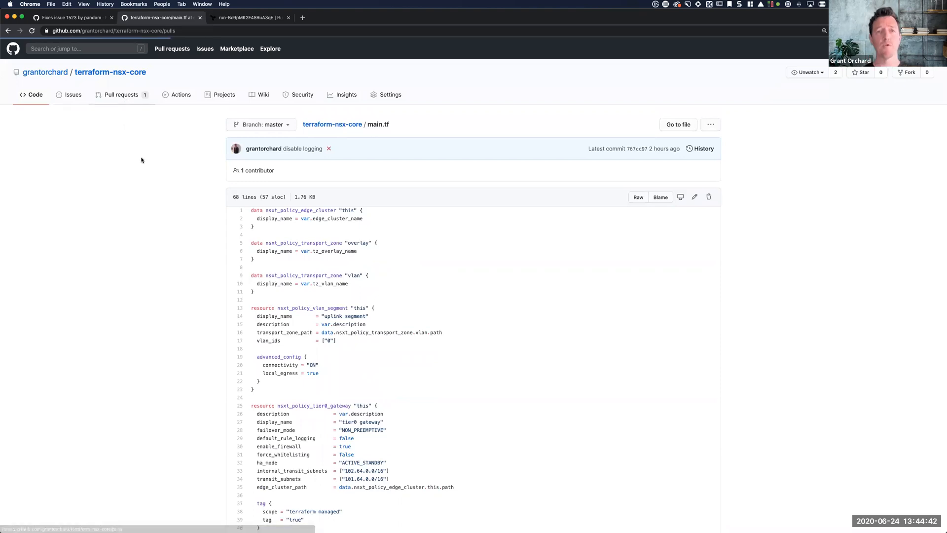
# Open pull request #1 'upstream hardware configuration' and view its next-hop IP diff
pyautogui.click(120, 95)
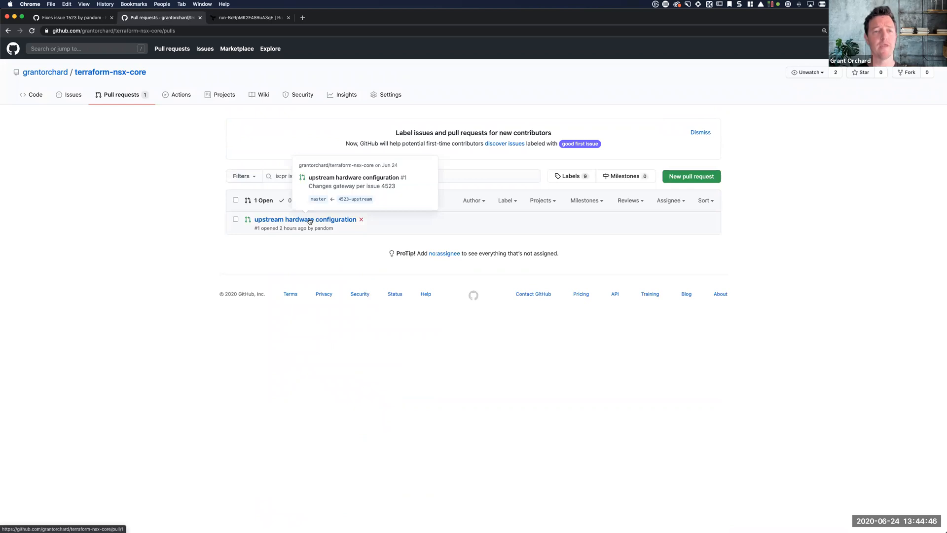
pyautogui.click(305, 219)
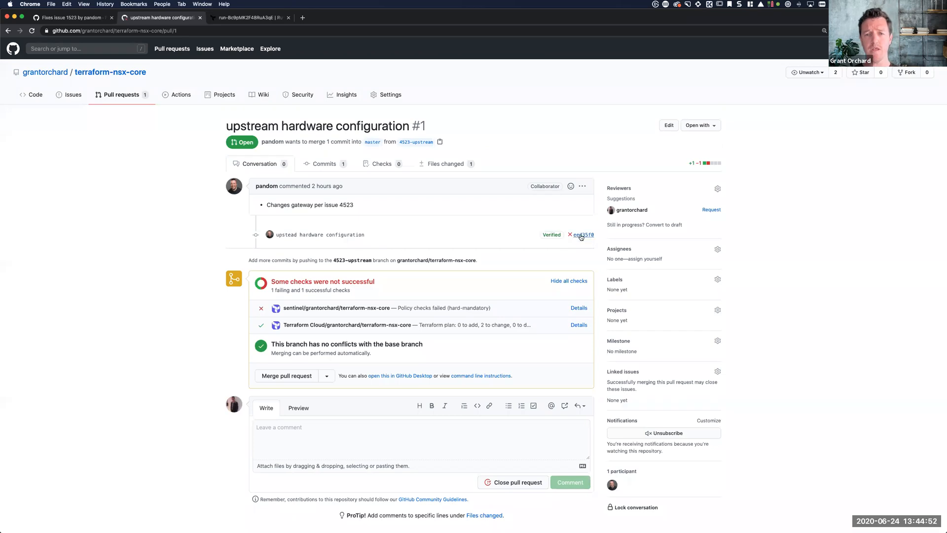
pyautogui.click(583, 235)
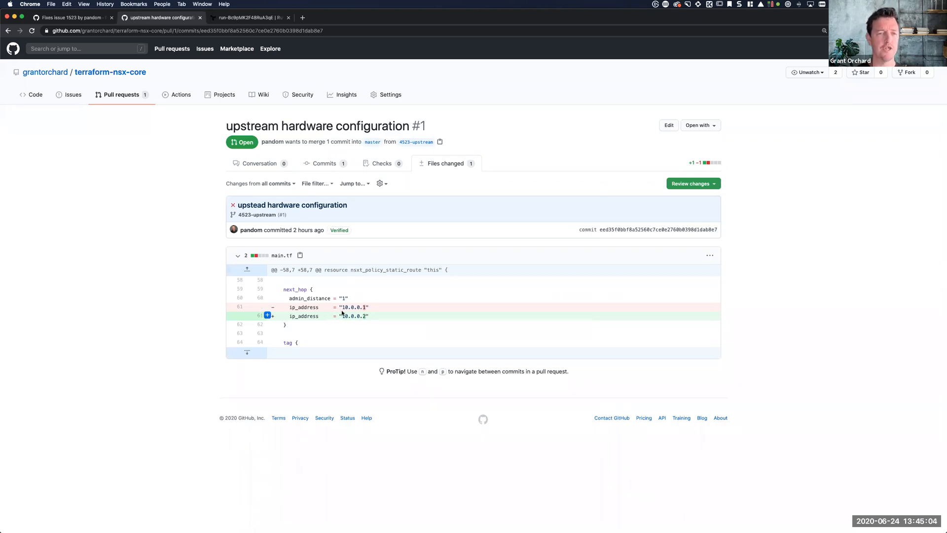
pyautogui.moveTo(368, 315)
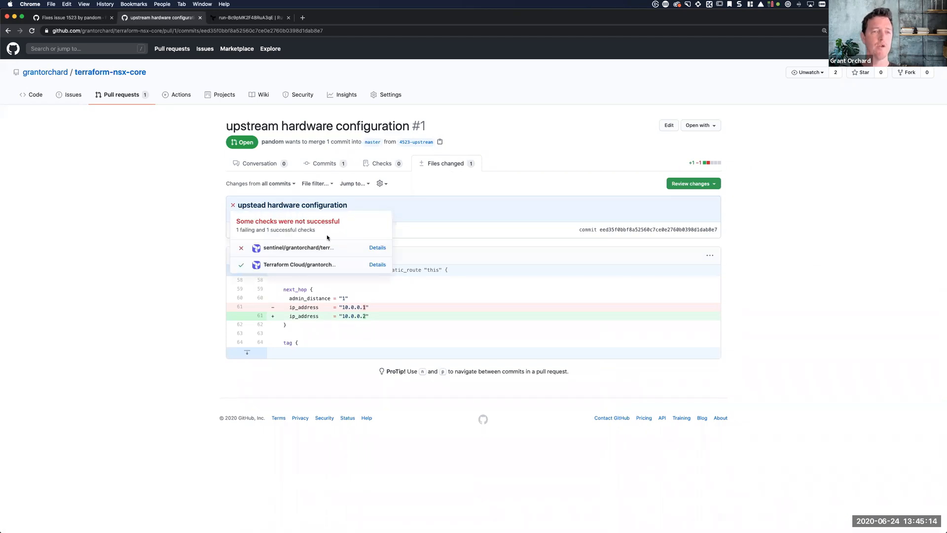
# Open the details of the failed Sentinel policy check on the commit
pyautogui.click(377, 247)
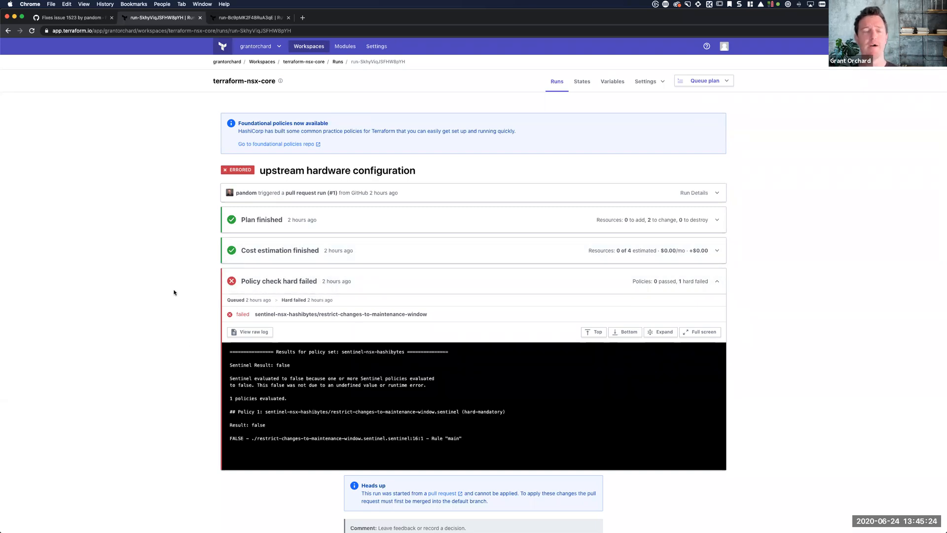
pyautogui.moveTo(165, 117)
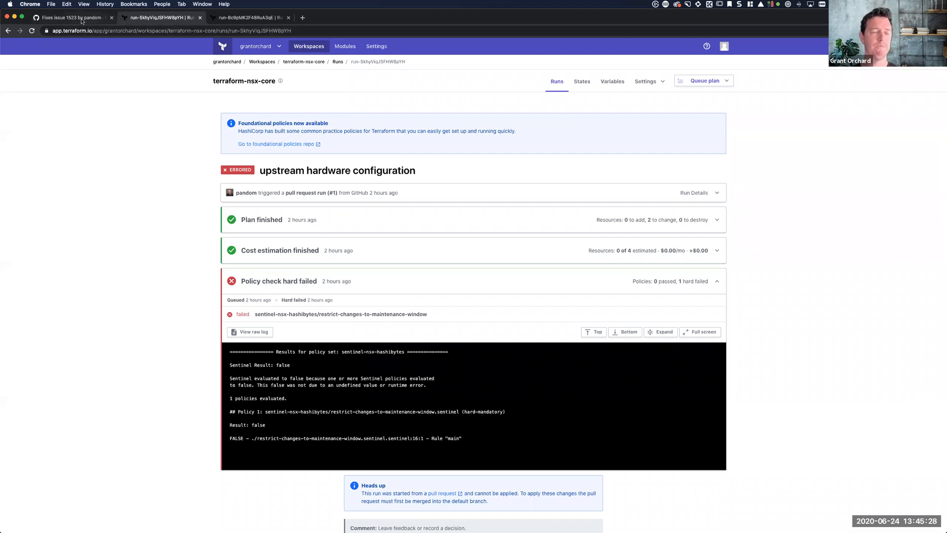
# Check merged PR #2 in GitHub and its applied run (3 added, 2 changed), then return to GitHub
pyautogui.click(66, 17)
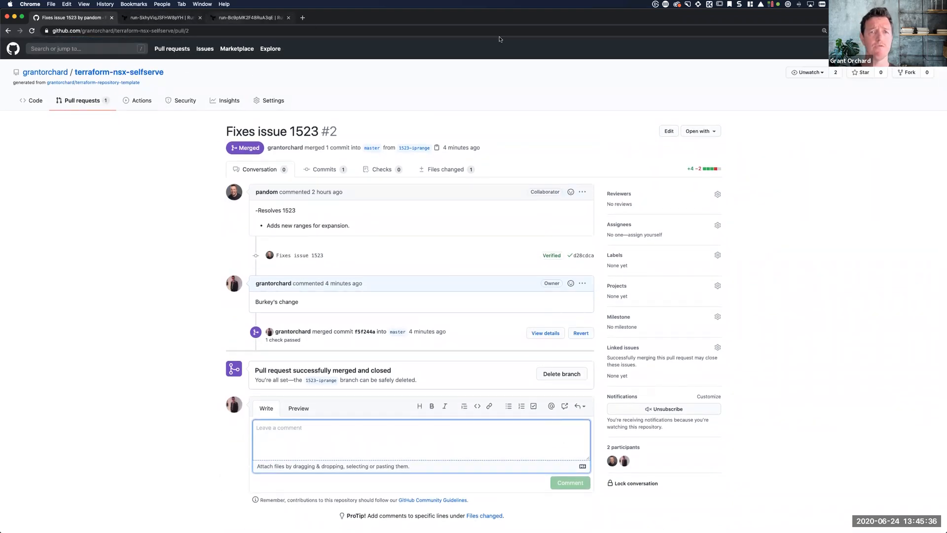
pyautogui.click(247, 17)
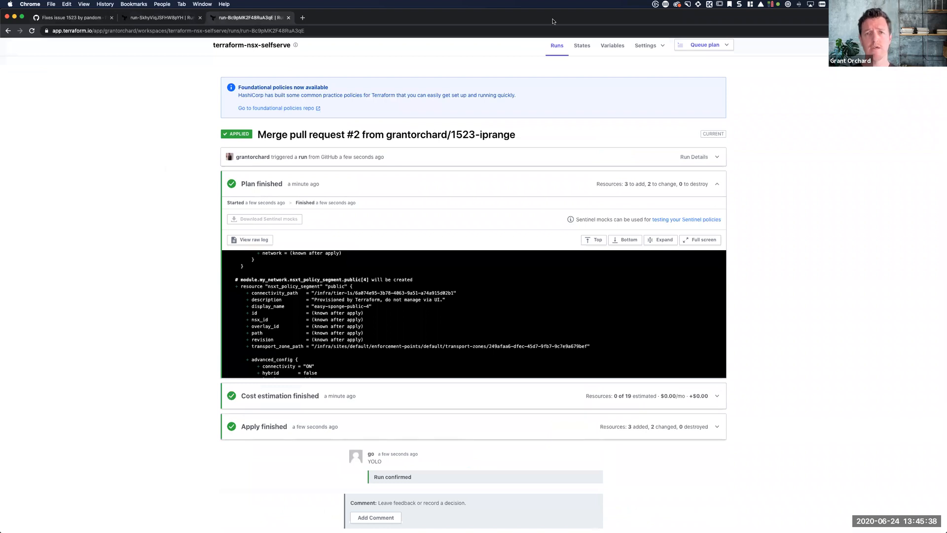
pyautogui.moveTo(598, 113)
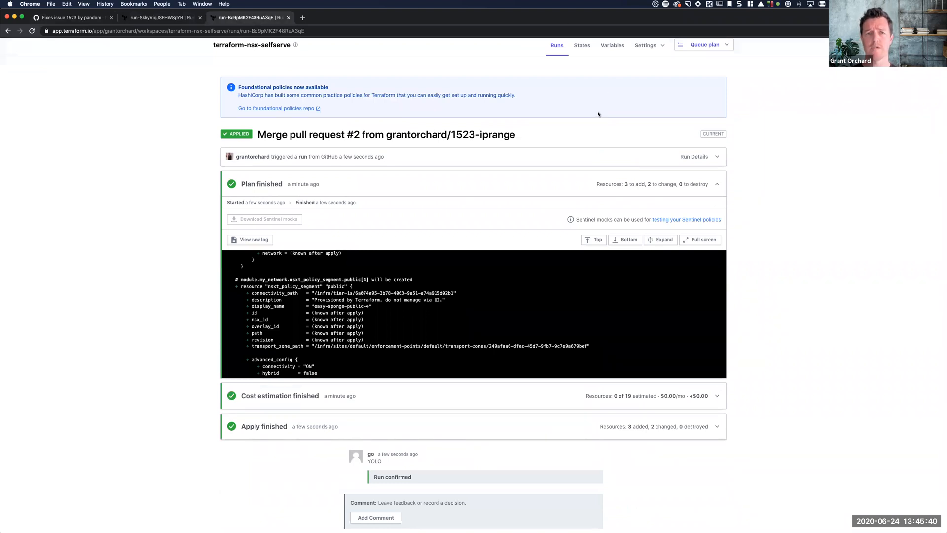
pyautogui.moveTo(740, 17)
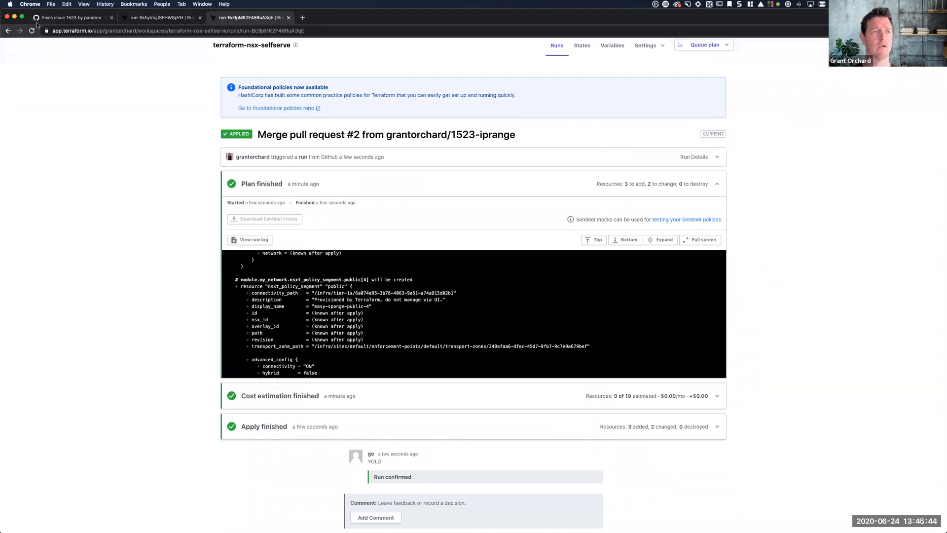
pyautogui.click(66, 17)
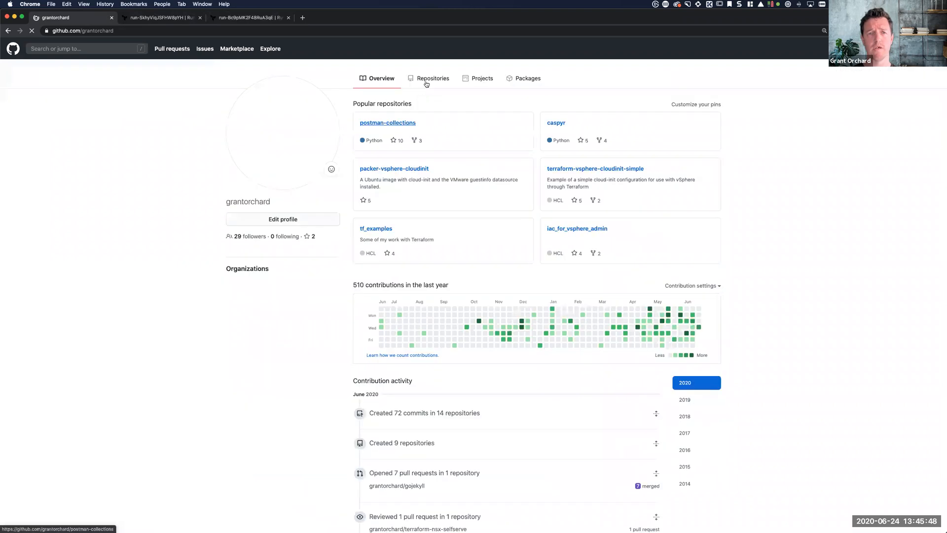
# Navigate from the repositories list into terraform-nsx-core's open pull requests
pyautogui.click(432, 78)
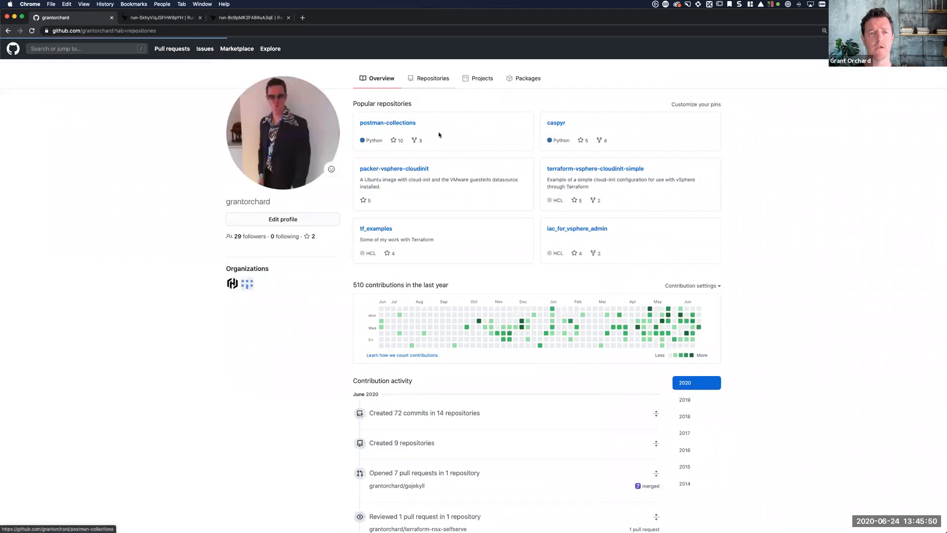
pyautogui.click(433, 78)
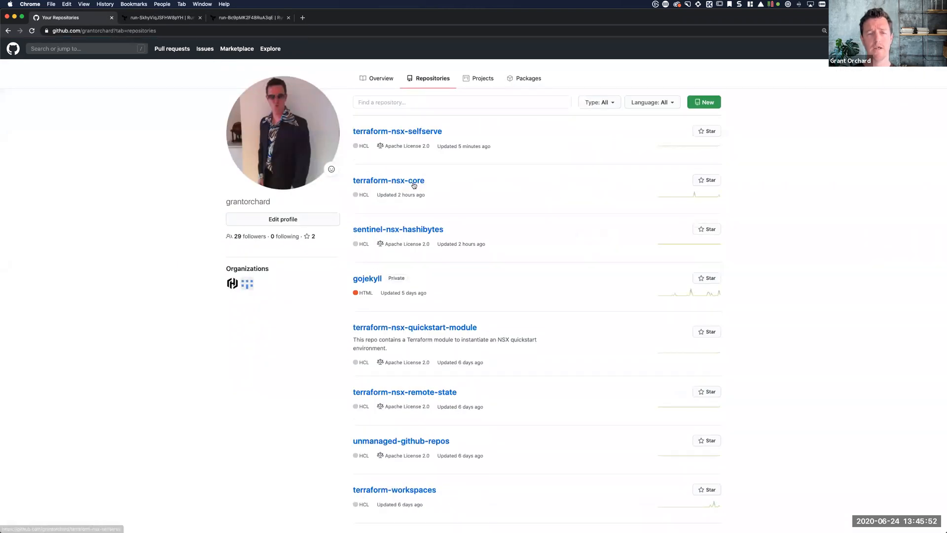
pyautogui.click(388, 179)
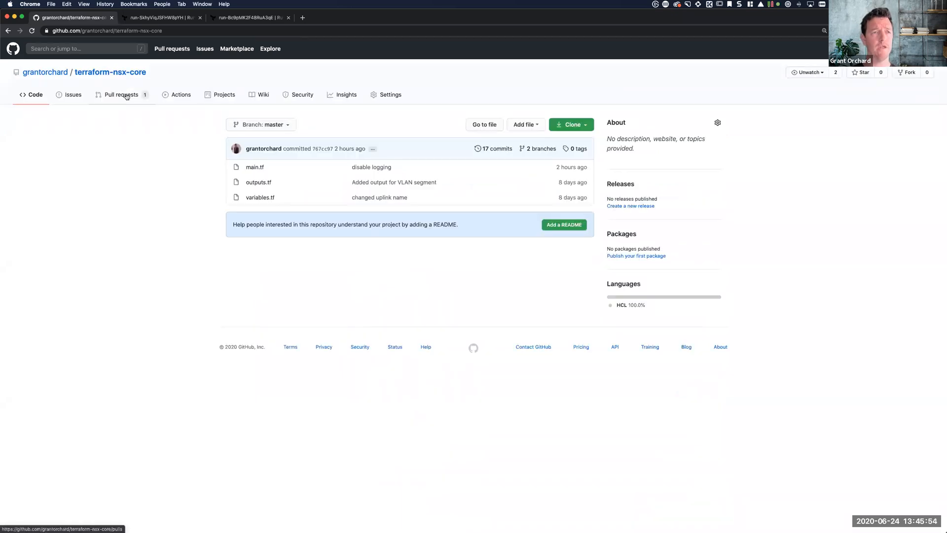
pyautogui.click(122, 95)
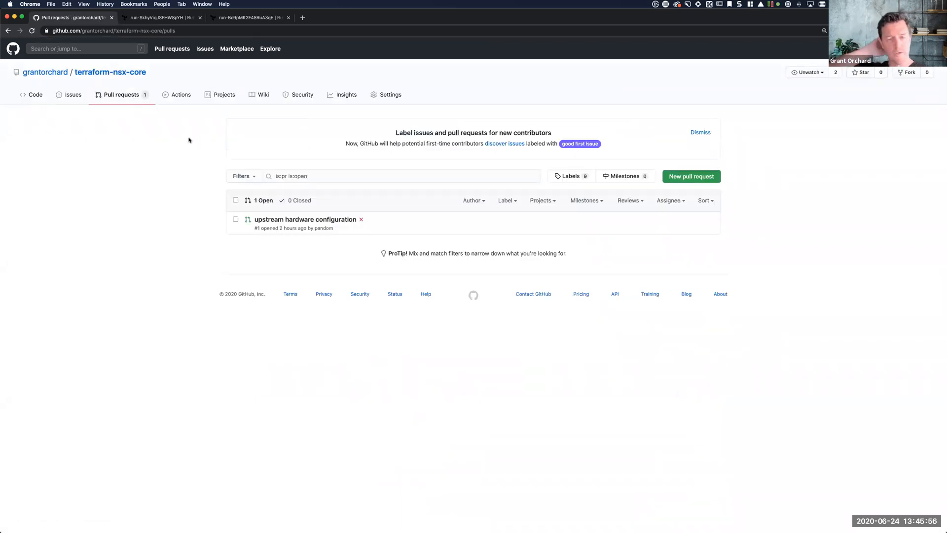
# Open the 'upstream hardware configuration' pull request and start merging it despite the failed check
pyautogui.click(305, 219)
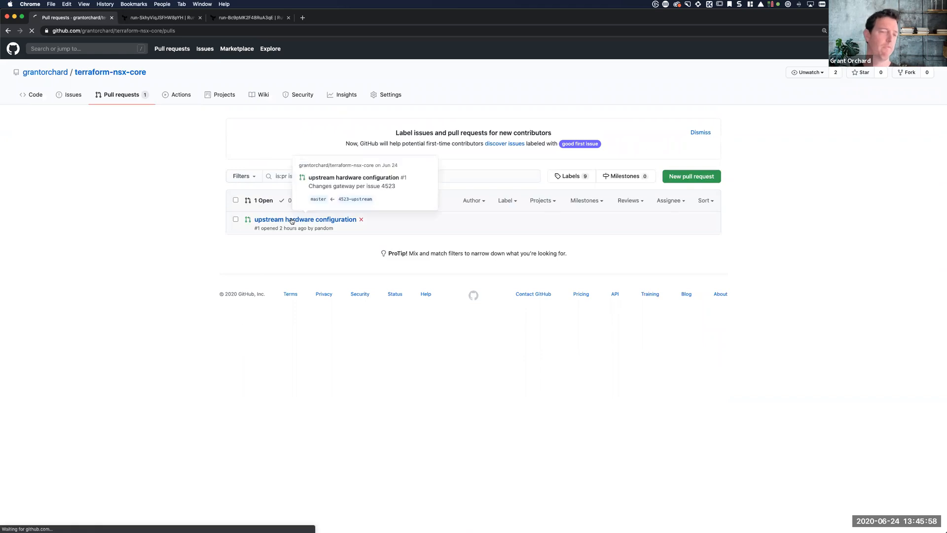
pyautogui.click(305, 219)
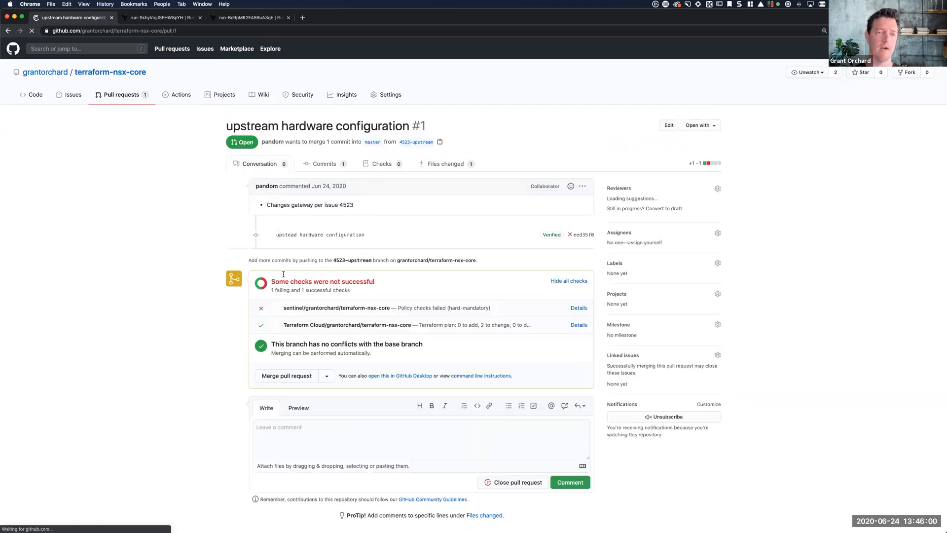
pyautogui.scroll(-3)
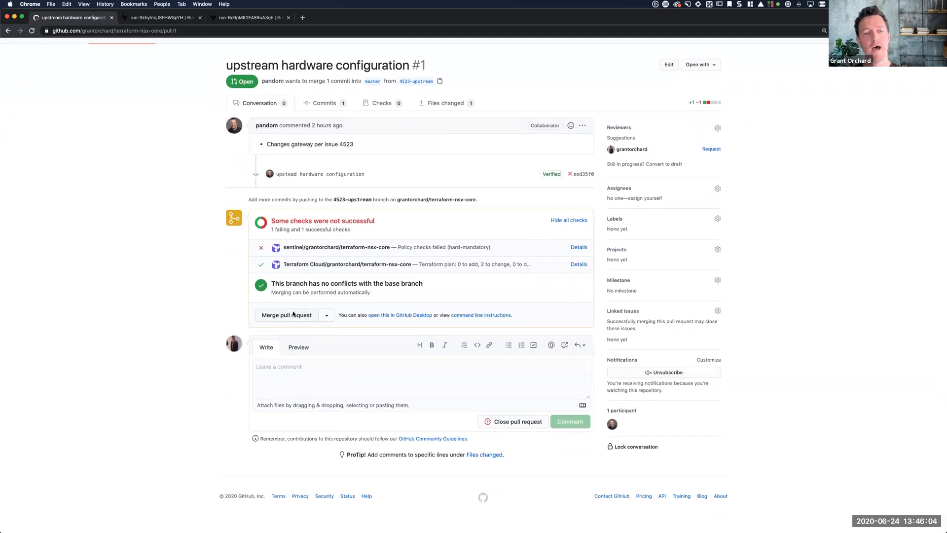
pyautogui.click(287, 314)
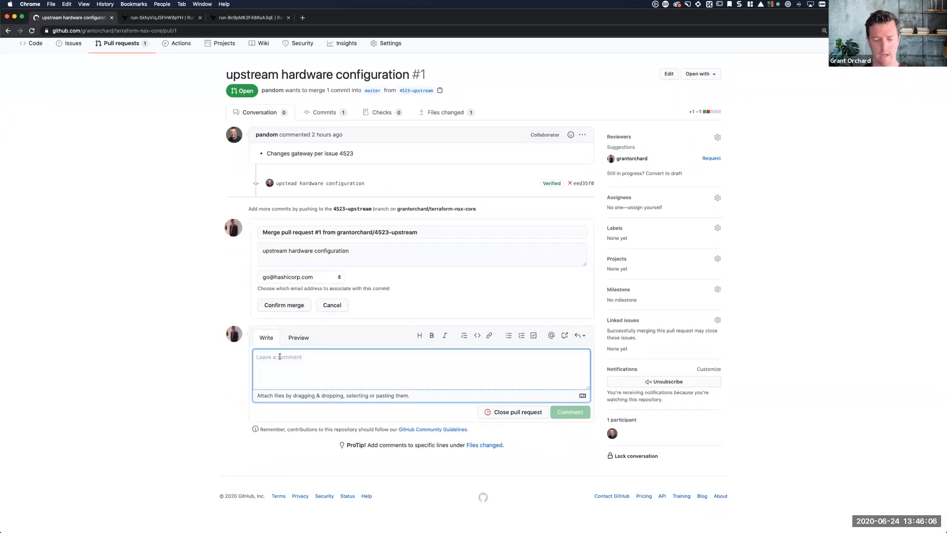
# Comment 'Yep all good' and confirm the merge of pull request #1
pyautogui.write('Yep all good')
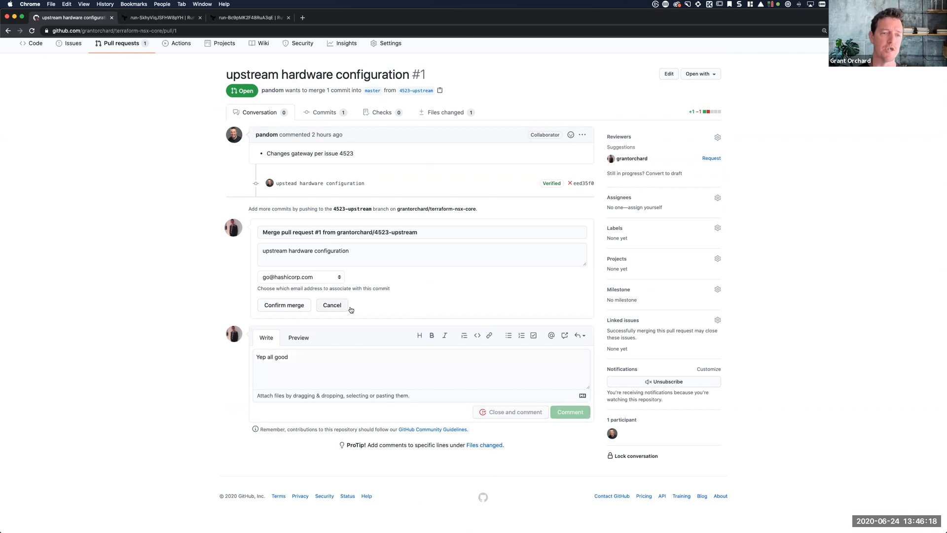
pyautogui.click(568, 411)
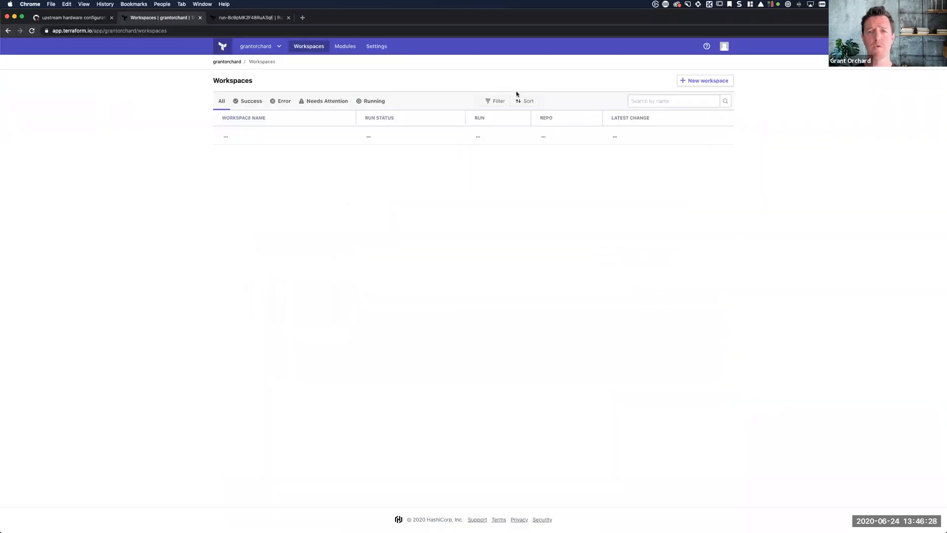
# Sort workspaces by most recent run and open terraform-nsx-core's hard-failed policy-check run
pyautogui.click(527, 100)
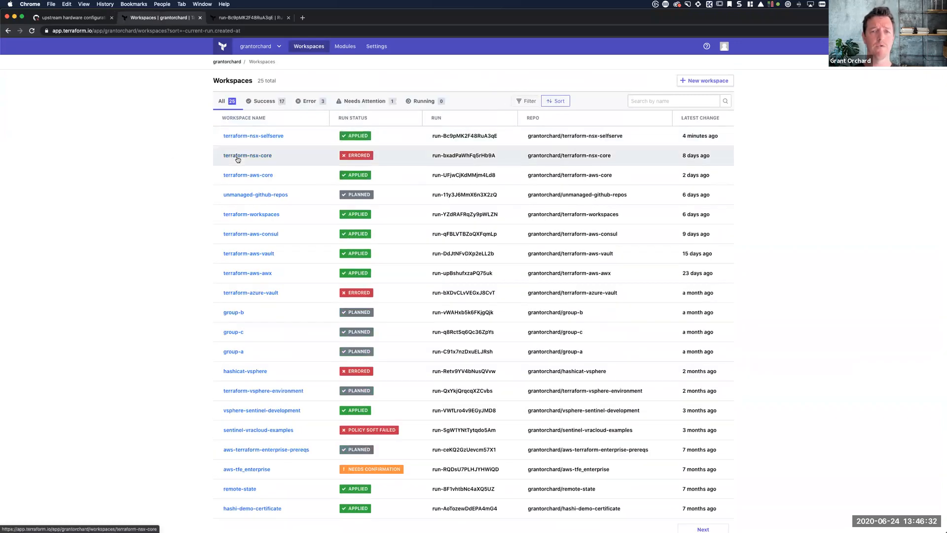
pyautogui.click(246, 155)
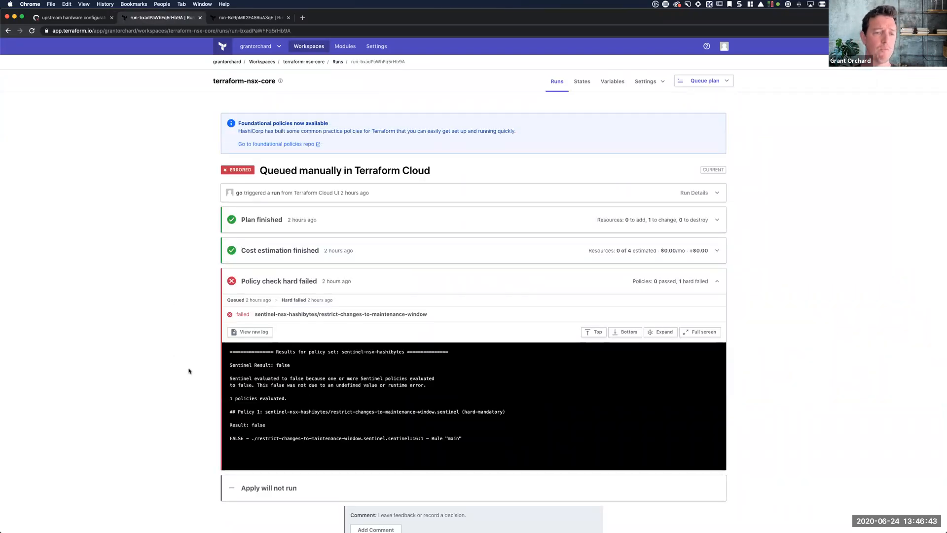
pyautogui.scroll(-3)
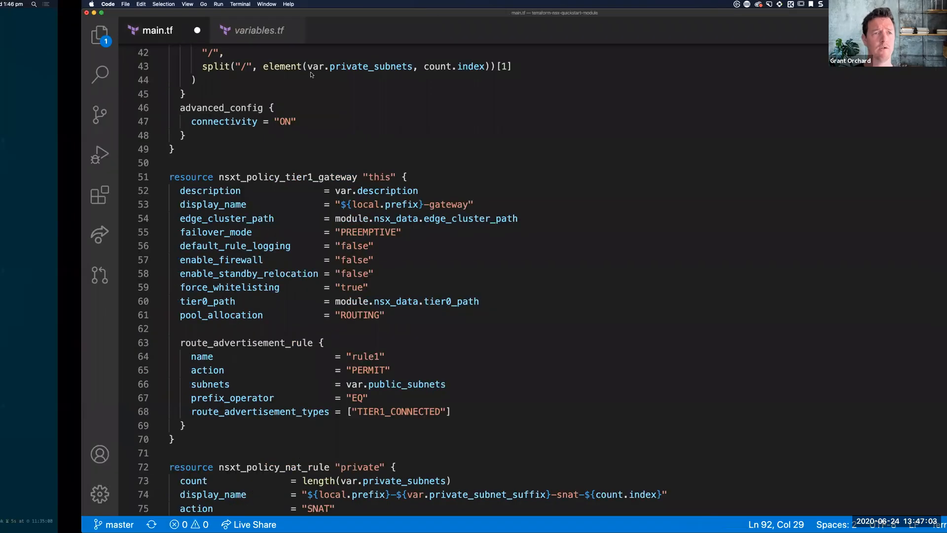
pyautogui.moveTo(354, 144)
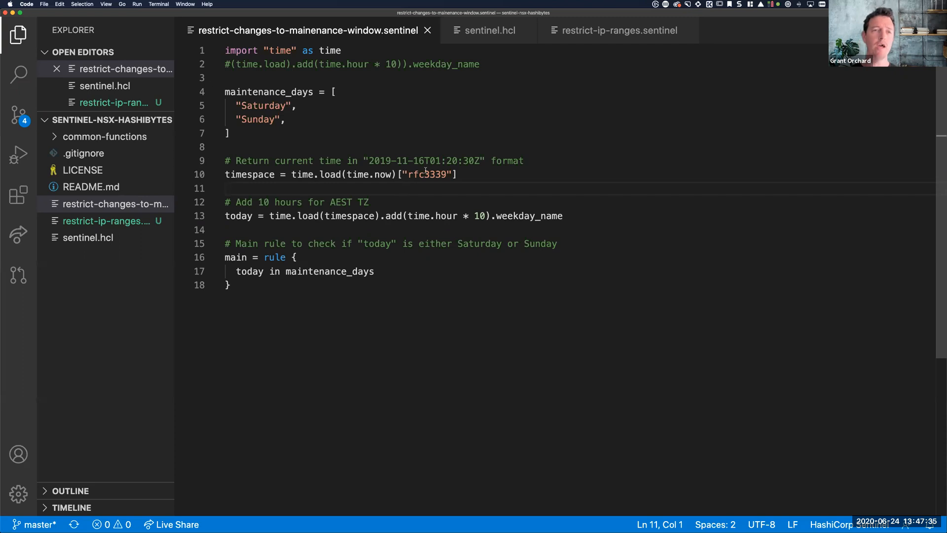
pyautogui.moveTo(225, 92)
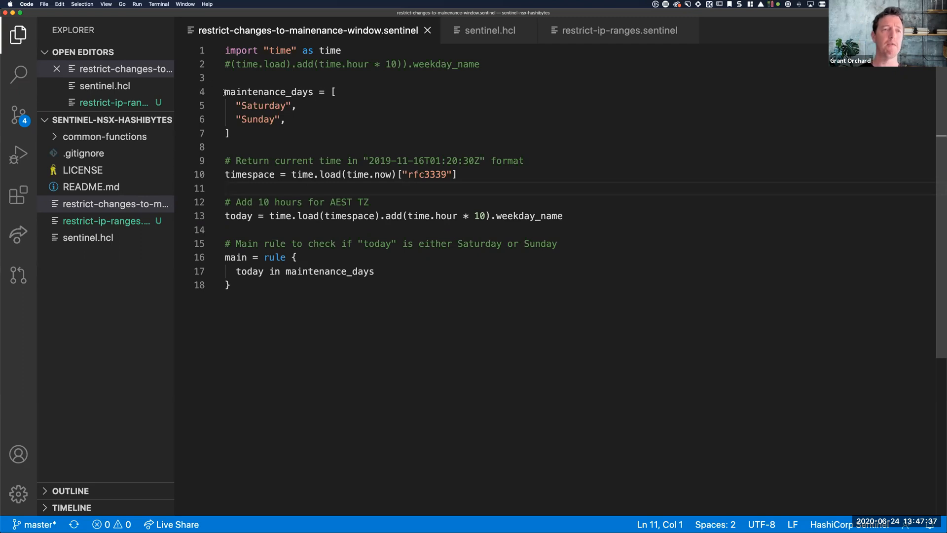
# Highlight the Sunday maintenance day, rfc3339 format, example timestamp, timespace use and main rule
pyautogui.doubleClick(268, 92)
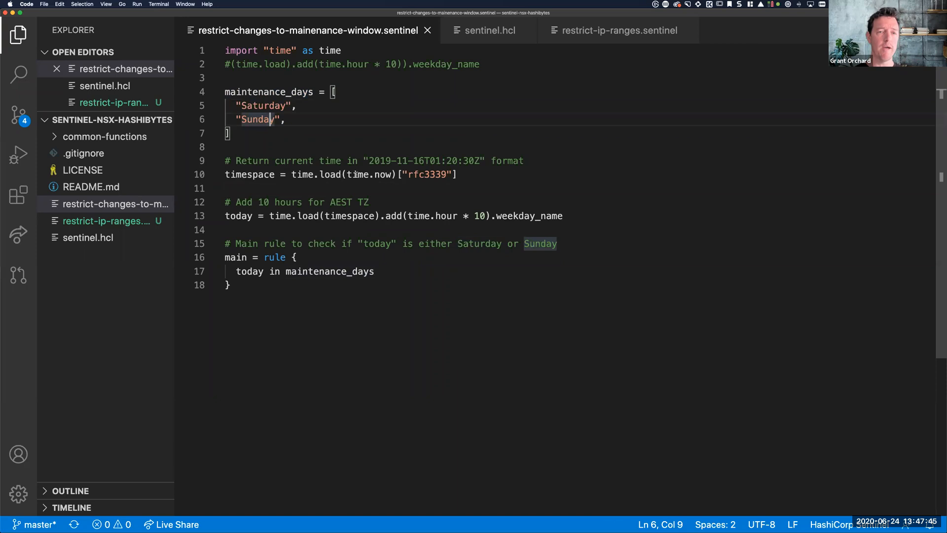
pyautogui.doubleClick(429, 173)
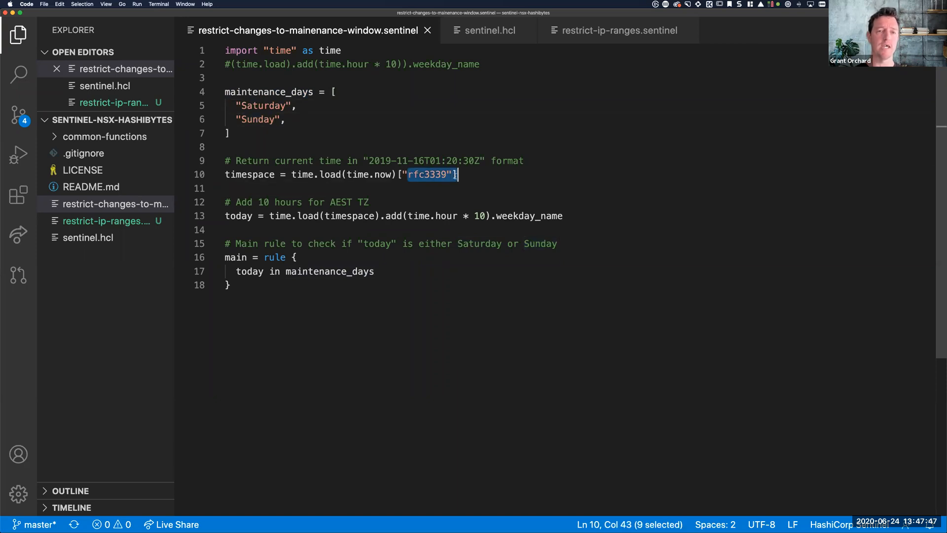
pyautogui.click(423, 174)
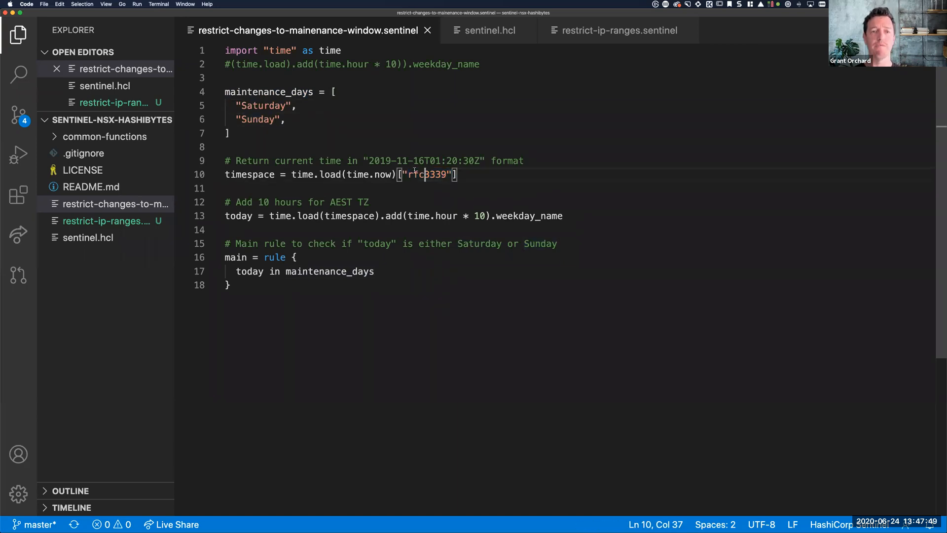
pyautogui.moveTo(369, 161); pyautogui.dragTo(476, 161)
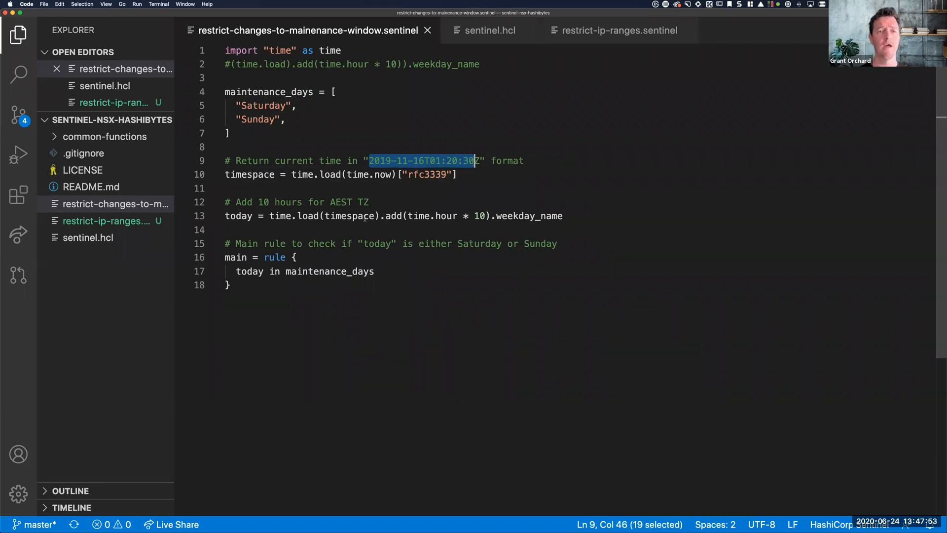
pyautogui.click(350, 216)
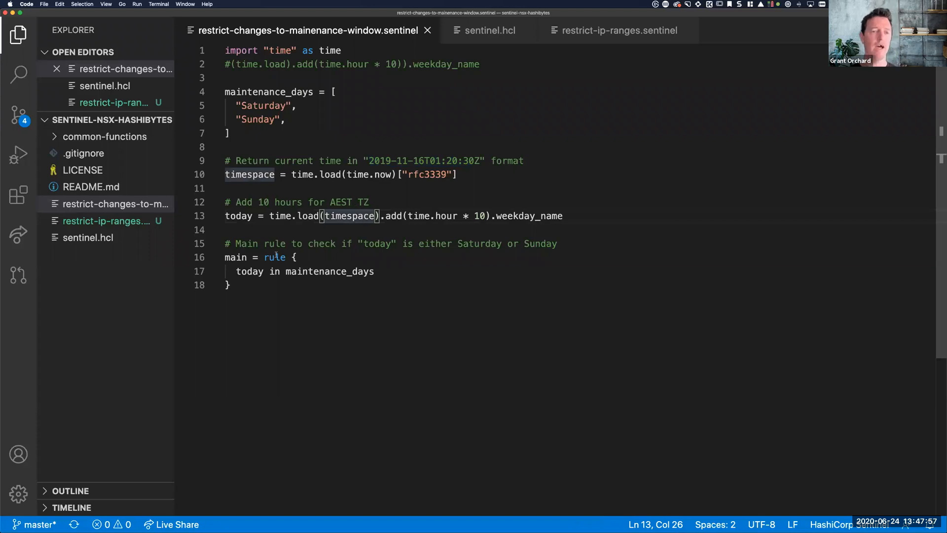
pyautogui.click(249, 271)
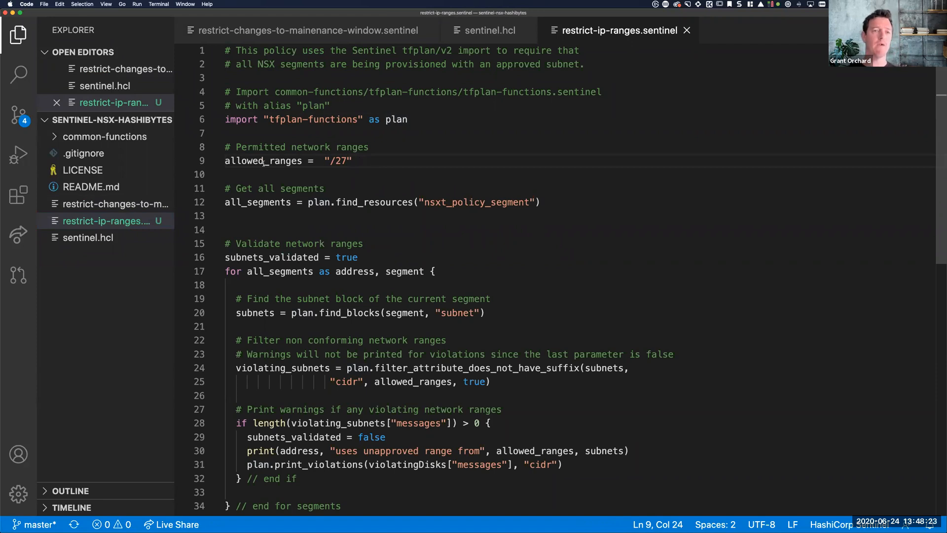
# Highlight the allowed_ranges line permitting only /27 subnets for NSX segments
pyautogui.tripleClick(272, 160)
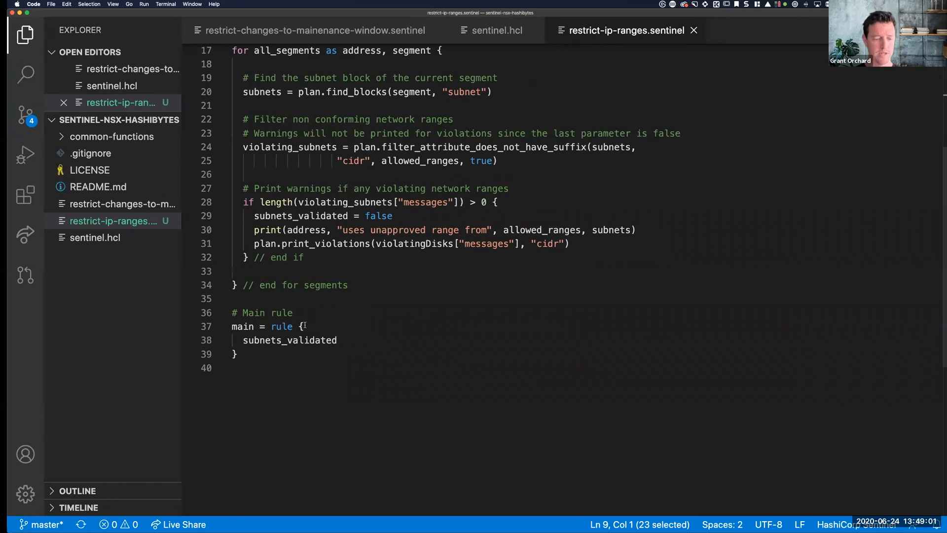
# Switch back to Chrome's errored terraform-nsx-core run and list the open browser windows
pyautogui.press('cmd+tab')
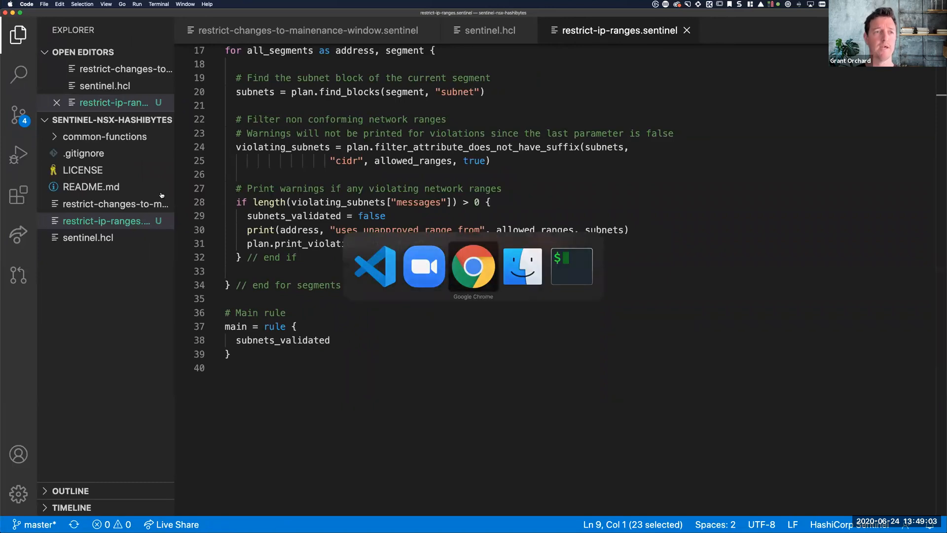
pyautogui.click(473, 266)
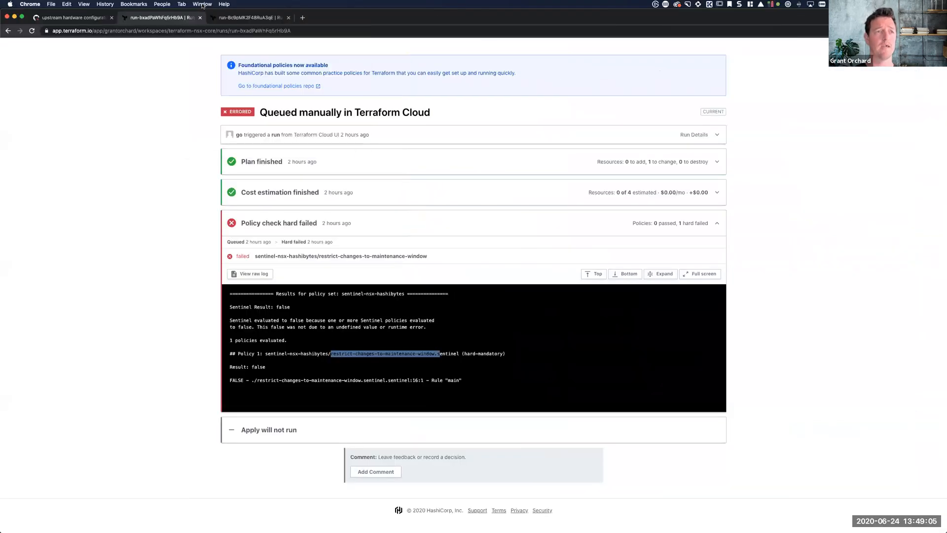
pyautogui.click(202, 4)
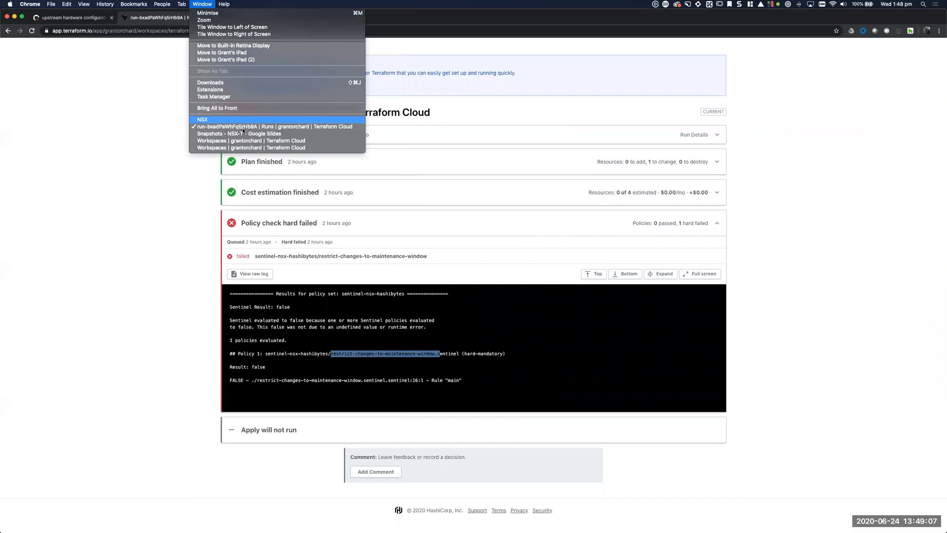